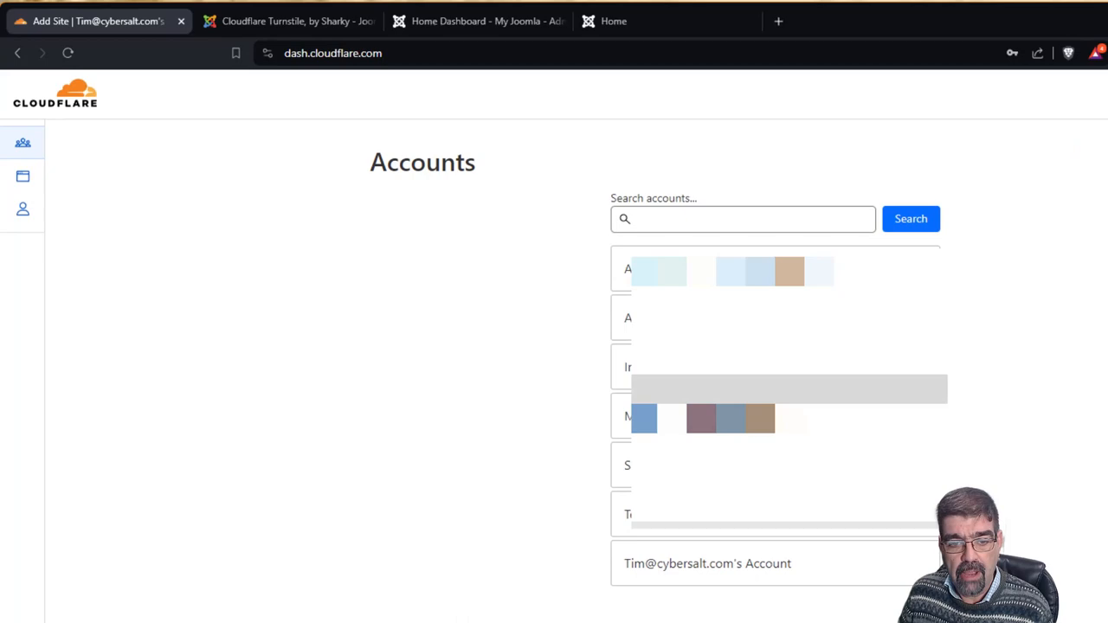
Open the Cloudflare account and go to its Turnstile sites list
click(707, 563)
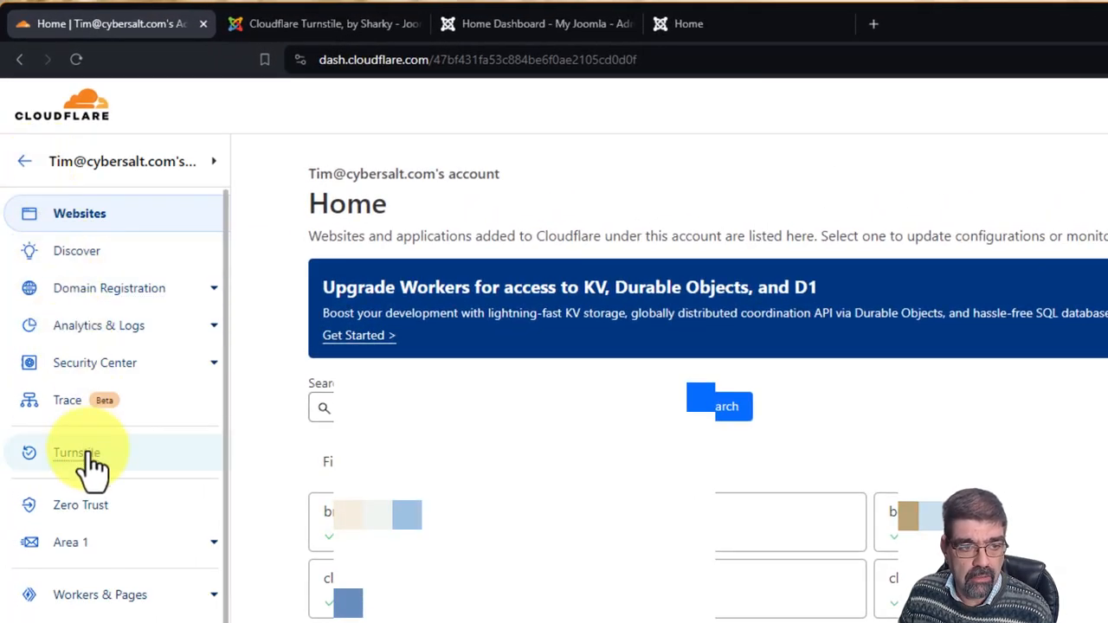
click(77, 453)
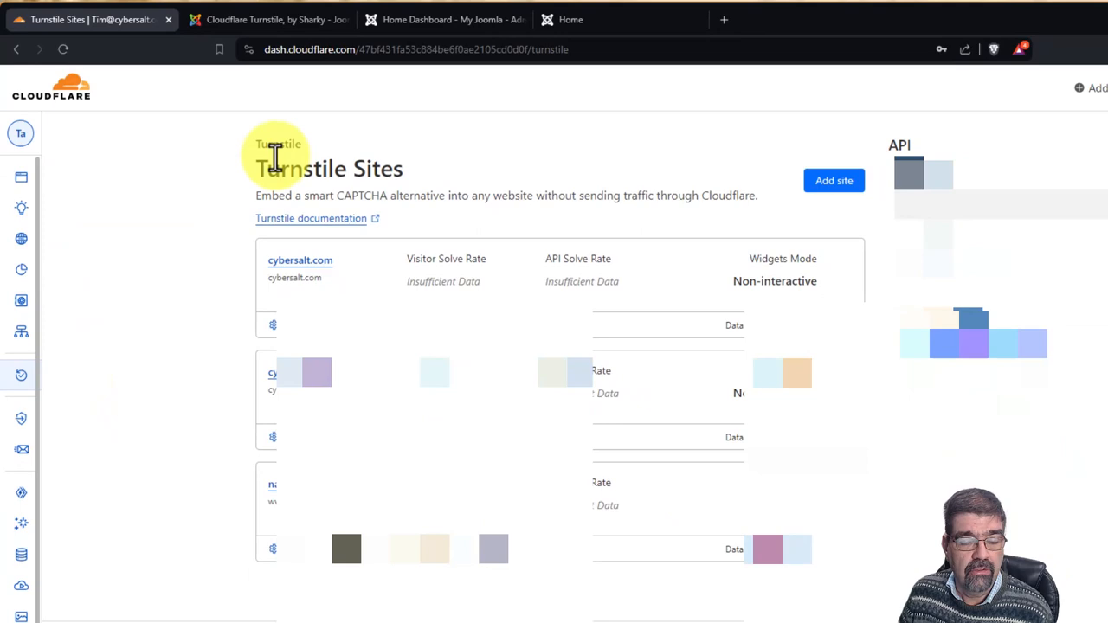
click(832, 180)
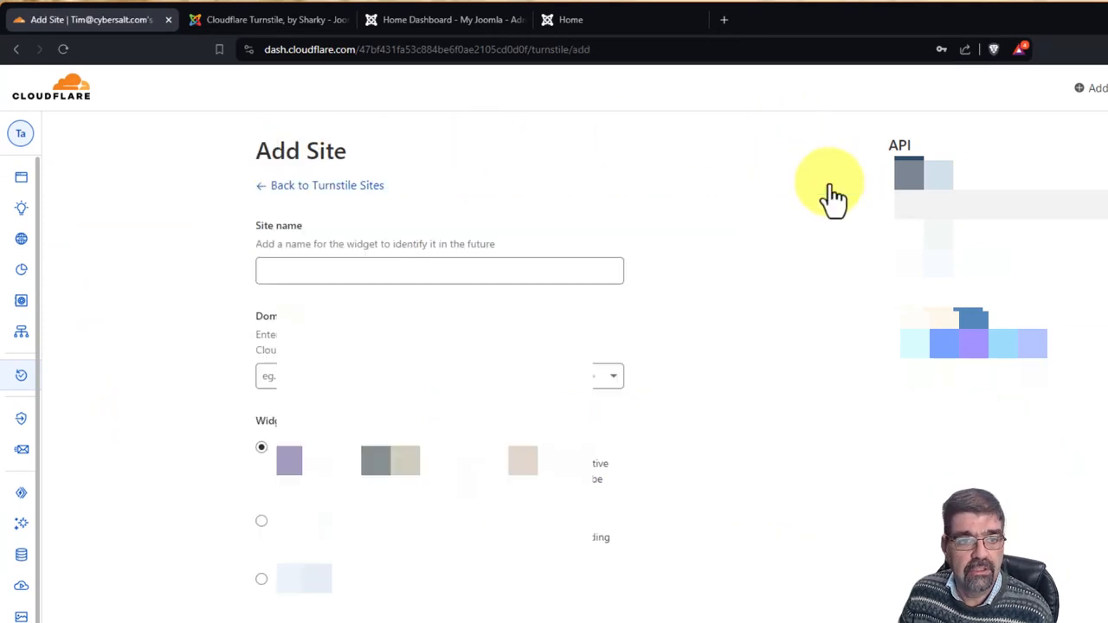
click(576, 19)
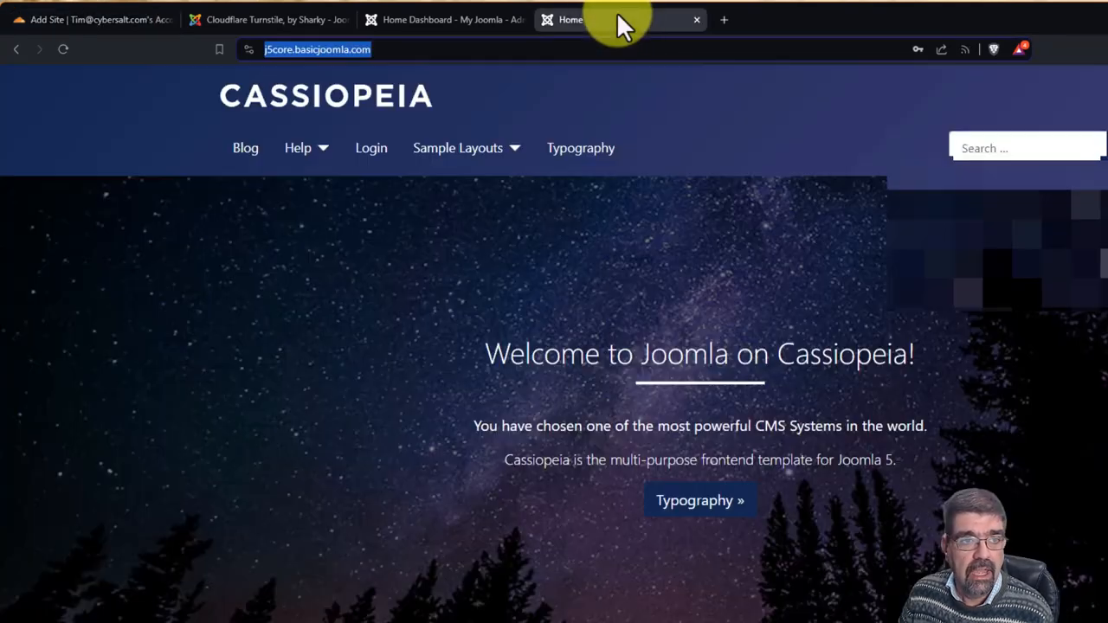
mouse_move(337, 148)
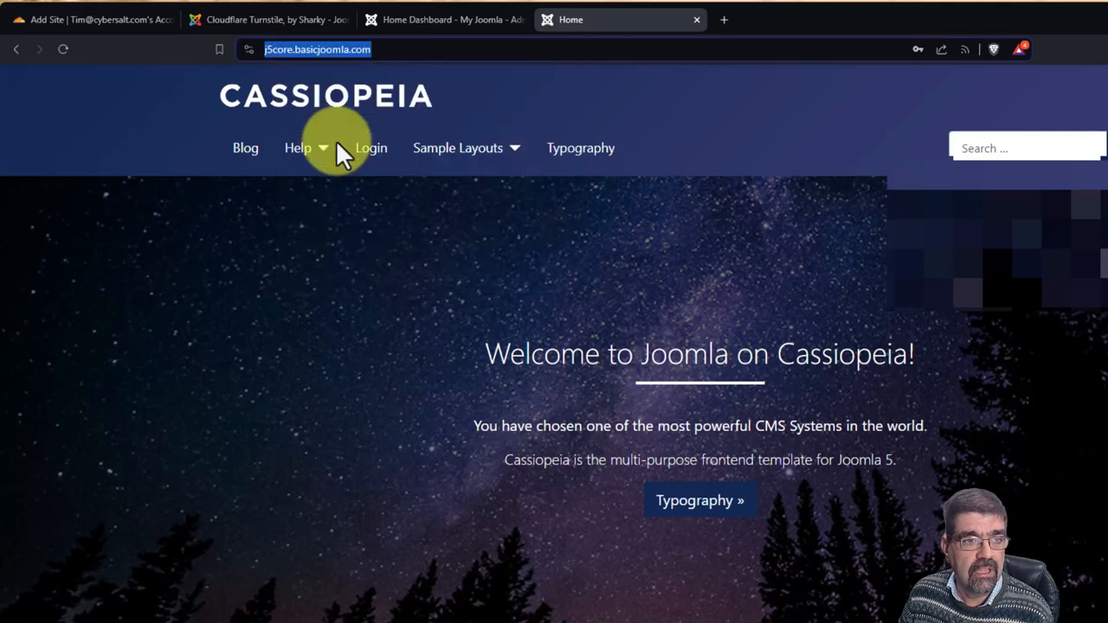
click(86, 19)
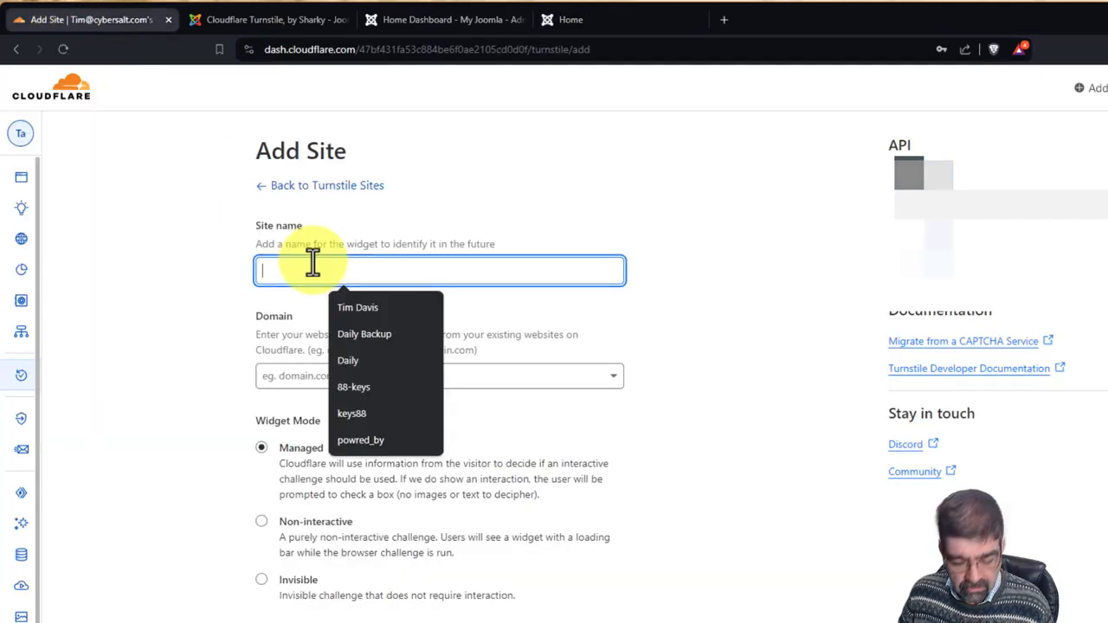
text(https://j5core.basicjoomla.com)
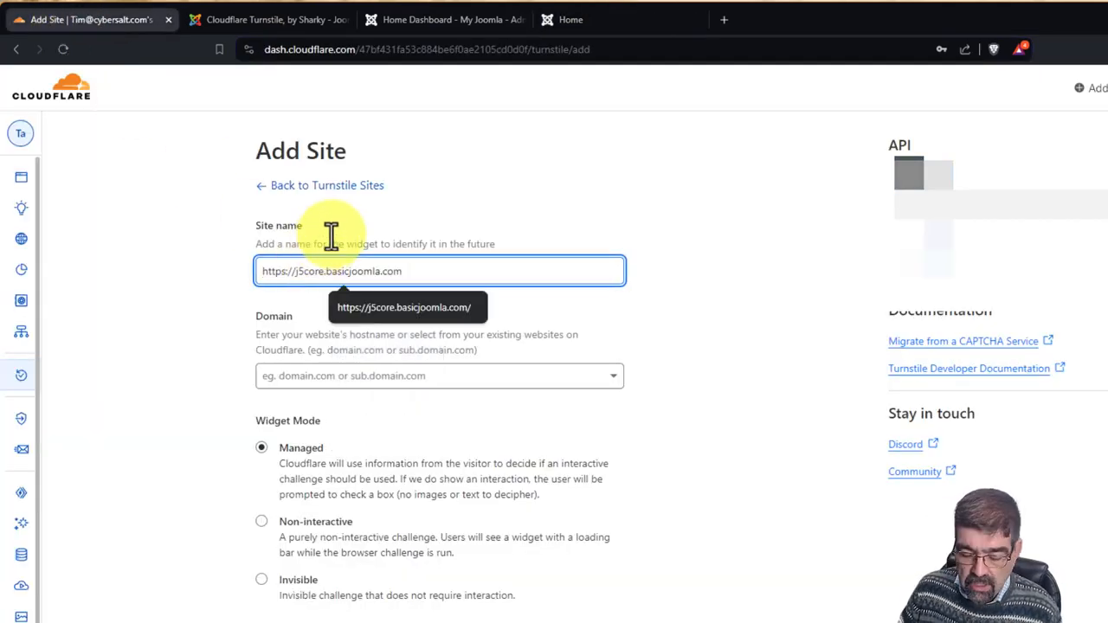
Add the domains j5core.basicjoomla.com and basicjoomla.com to the site
click(433, 376)
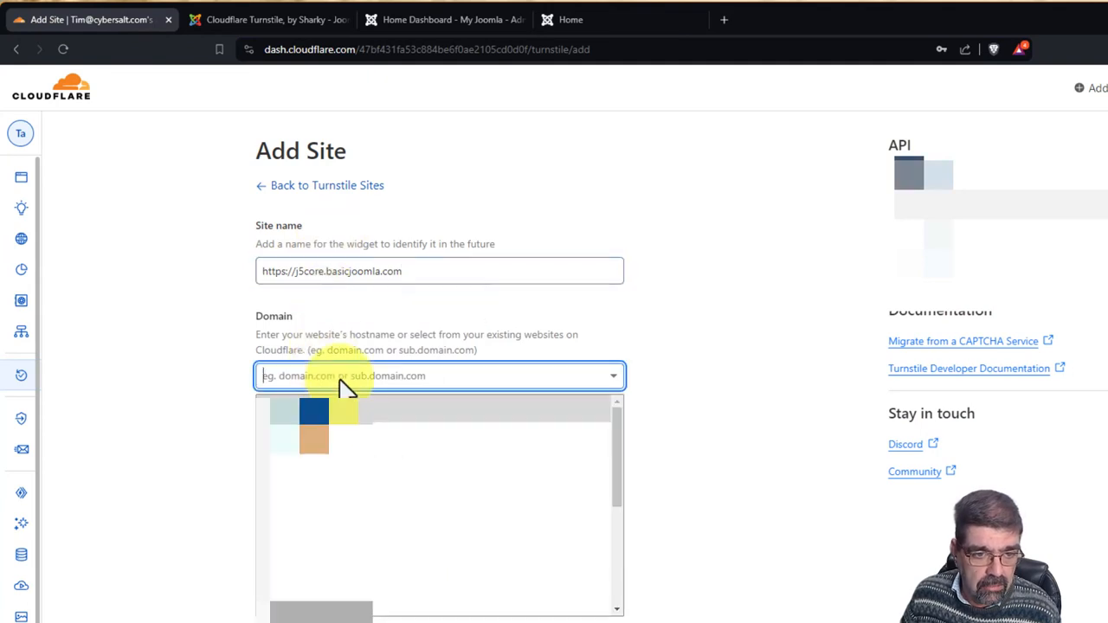
text(https://j5core.basicjoomla.com/)
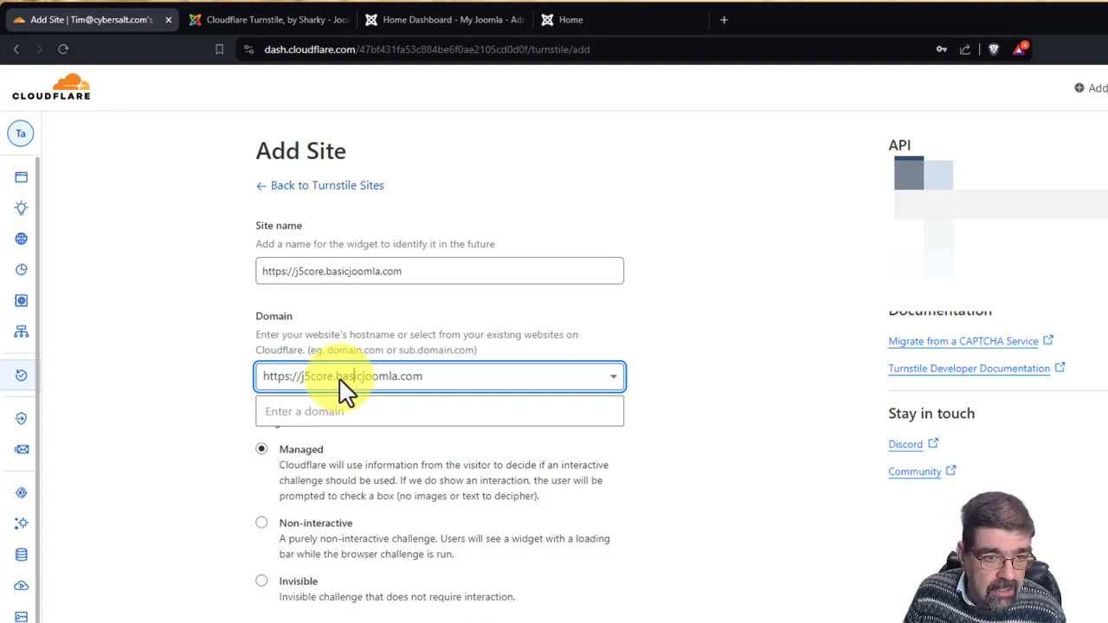
click(439, 375)
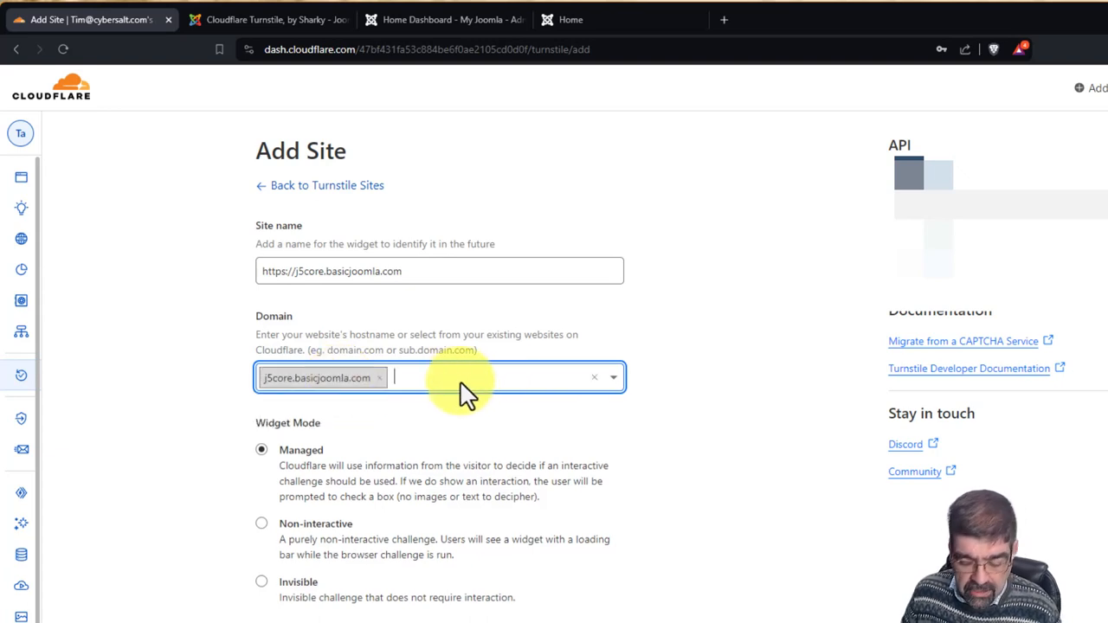
text(basi)
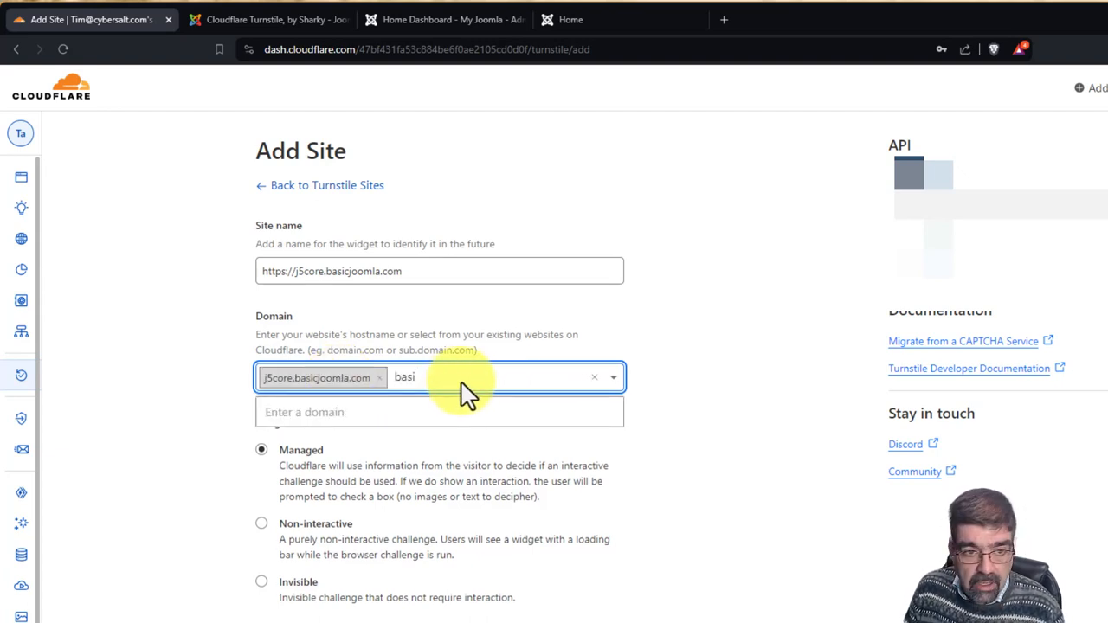
text(c)
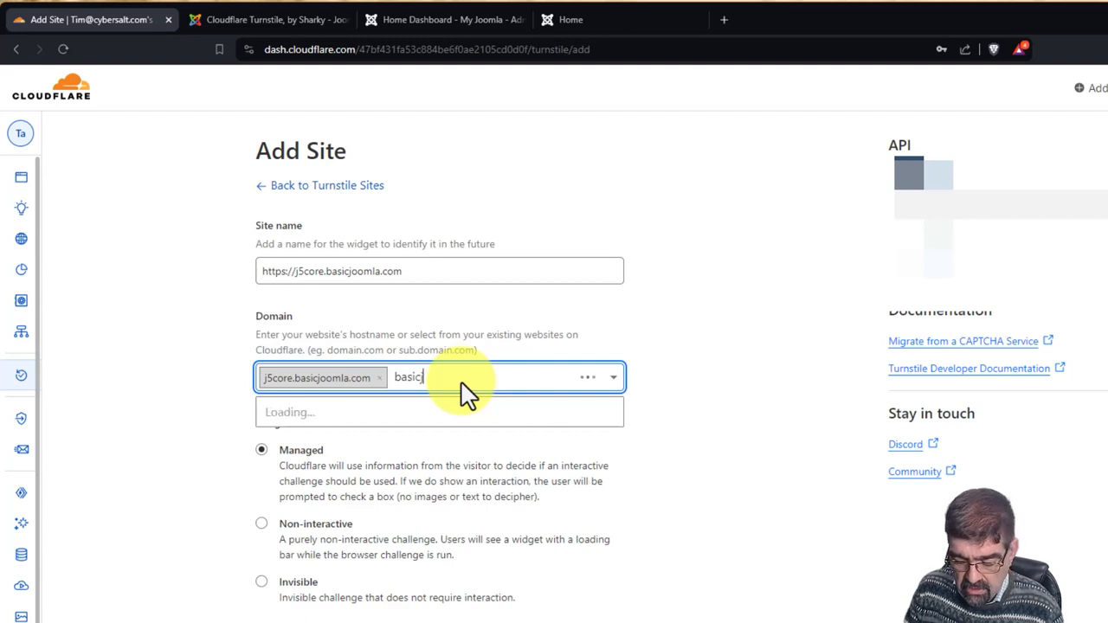
text(joomla.com)
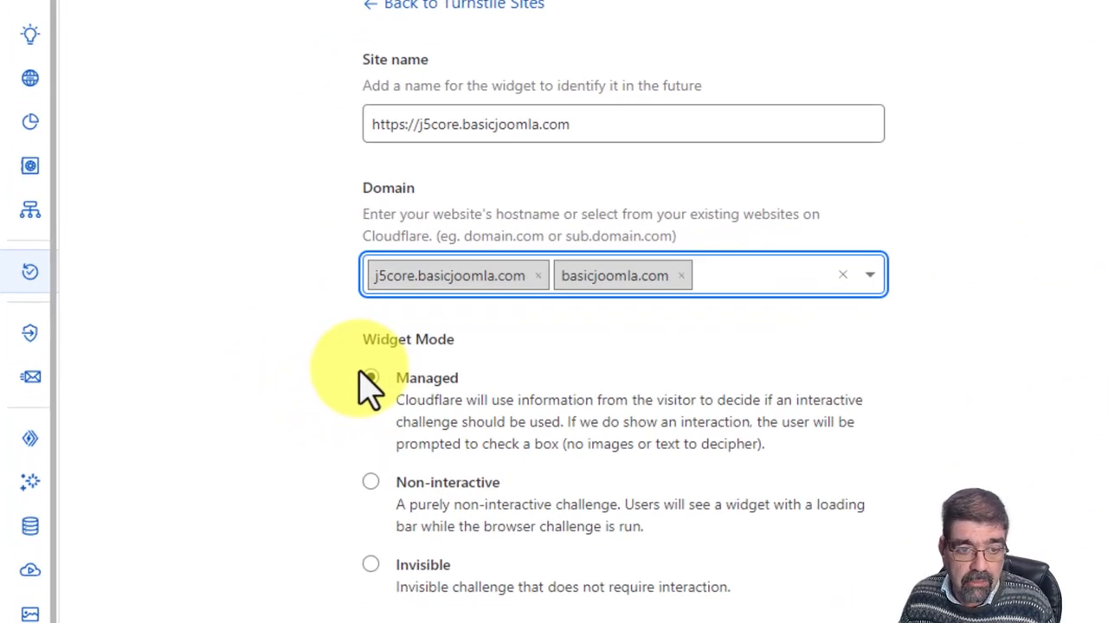
click(371, 376)
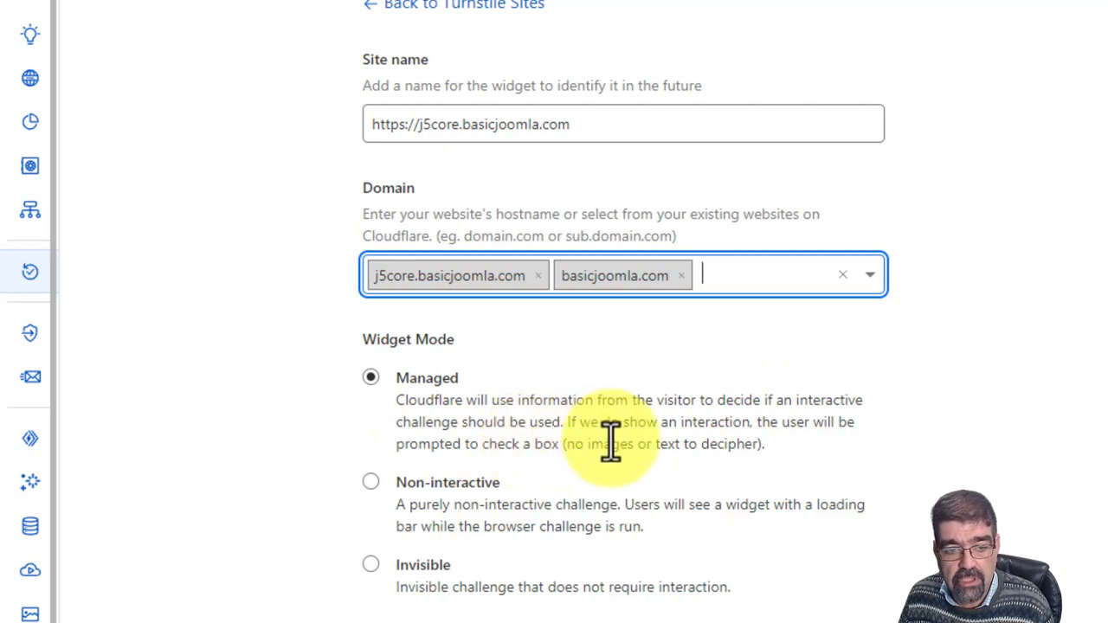
mouse_move(401, 515)
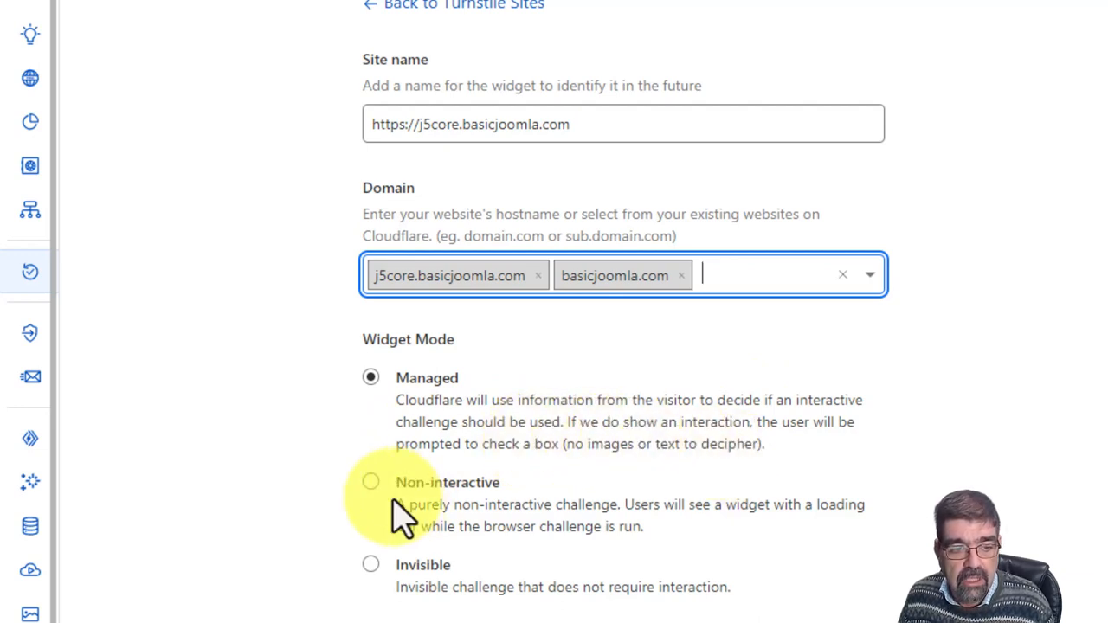
mouse_move(602, 515)
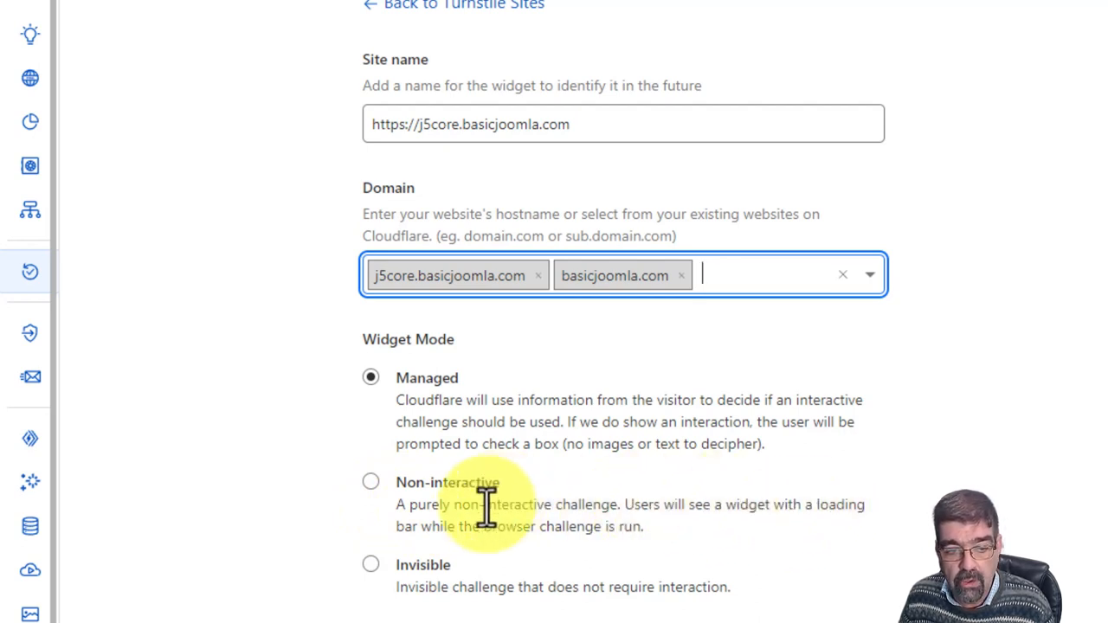
mouse_move(528, 532)
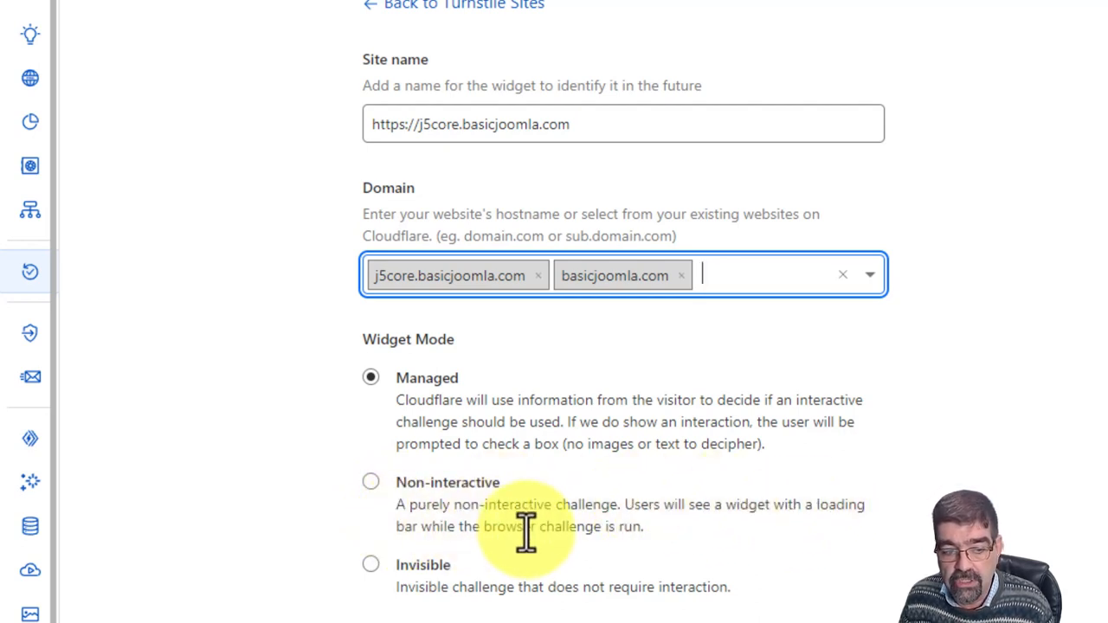
mouse_move(502, 587)
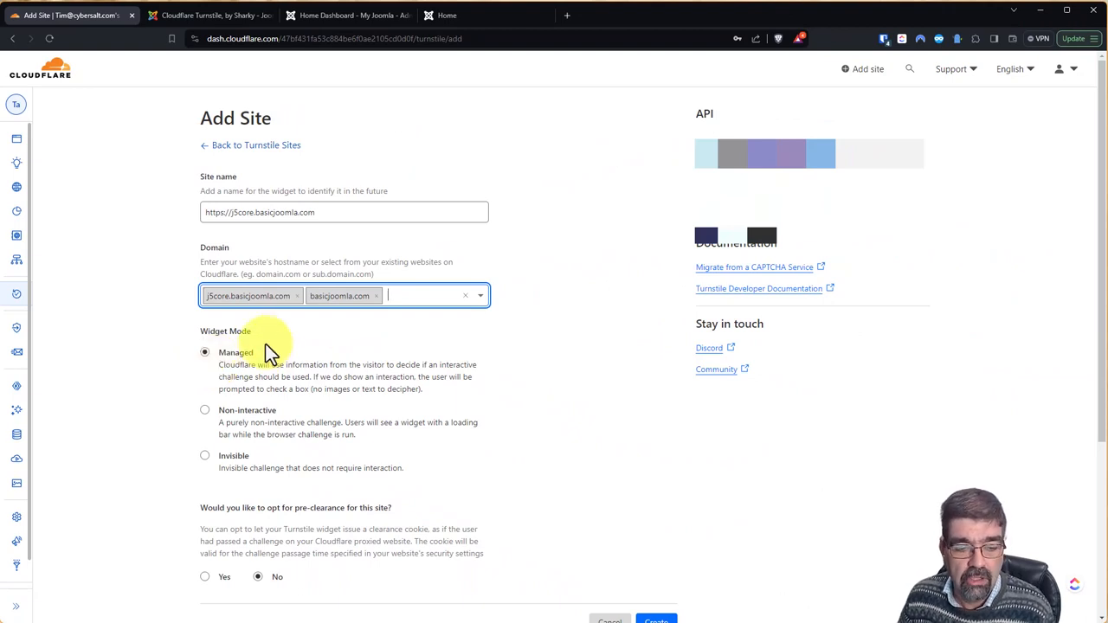
mouse_move(307, 524)
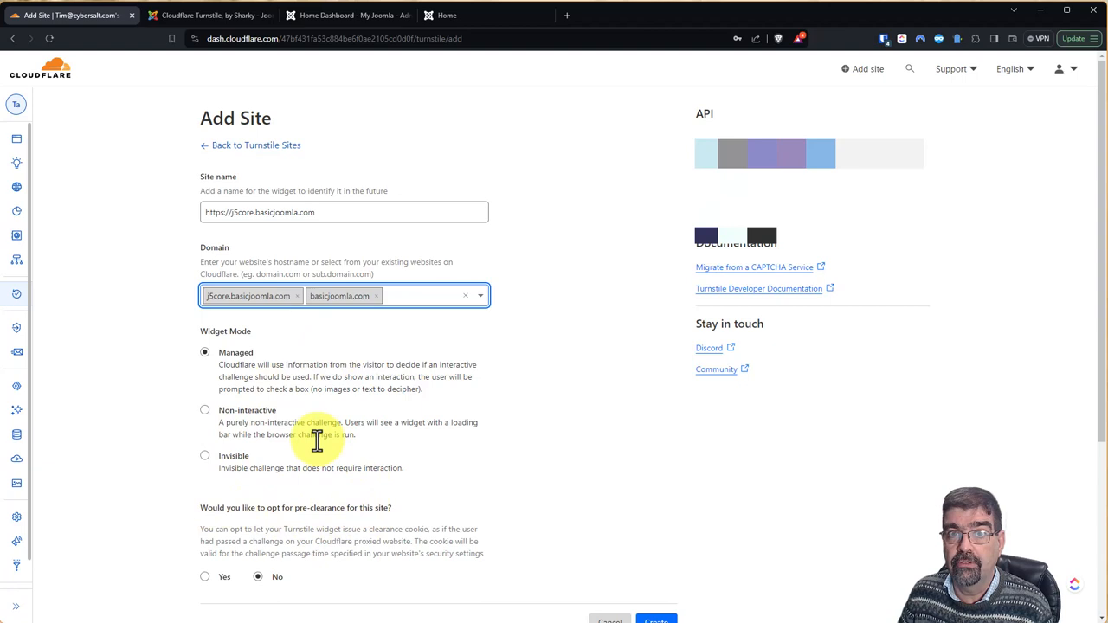
click(424, 295)
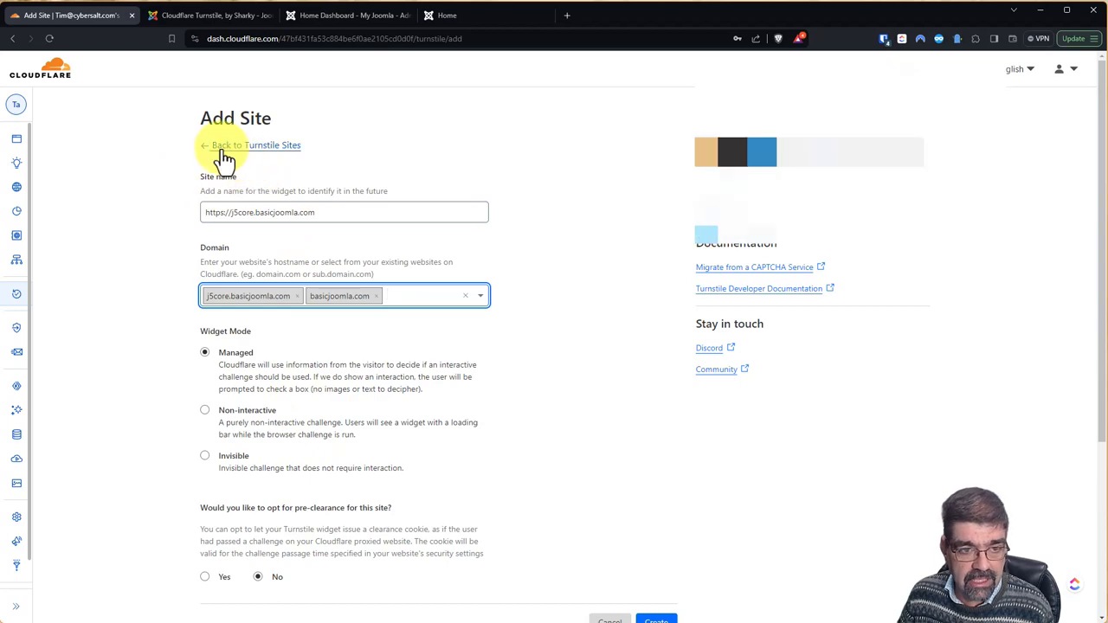
scroll(down, 3)
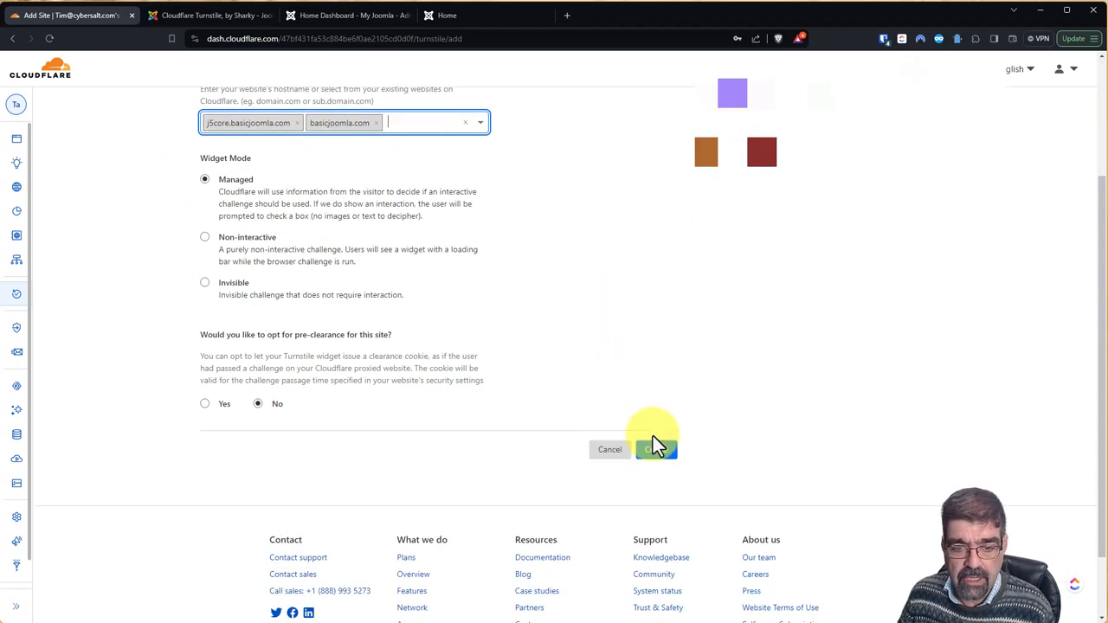
Create the Turnstile site and copy the displayed site key to the clipboard
click(655, 448)
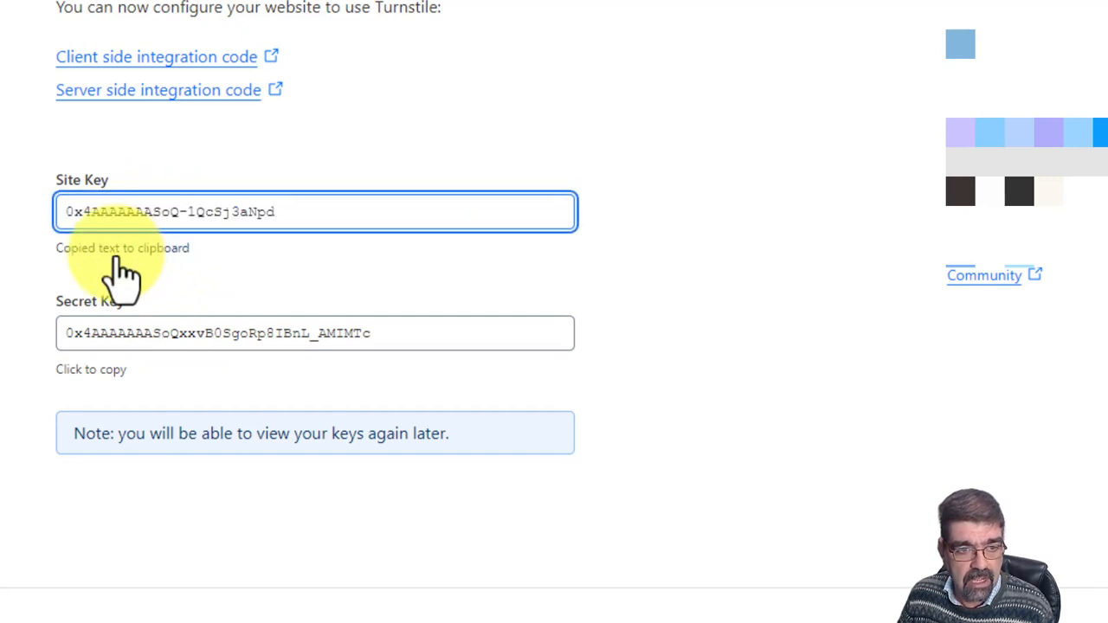
click(314, 333)
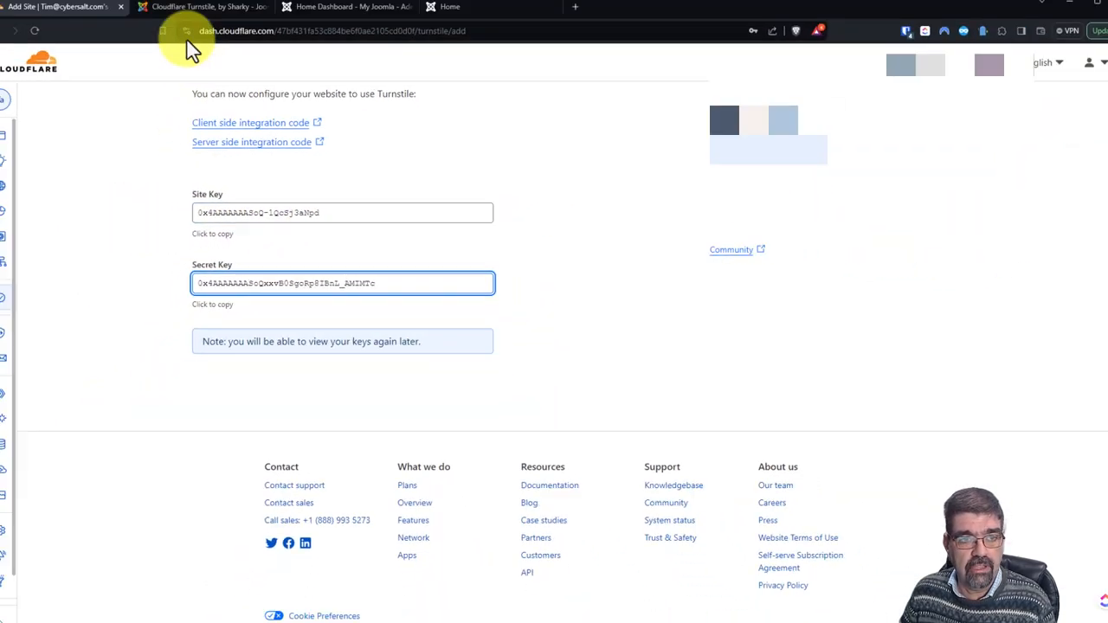
Return to the Cloudflare Turnstile JED page, zoom in, and scroll to its Download panel
click(206, 15)
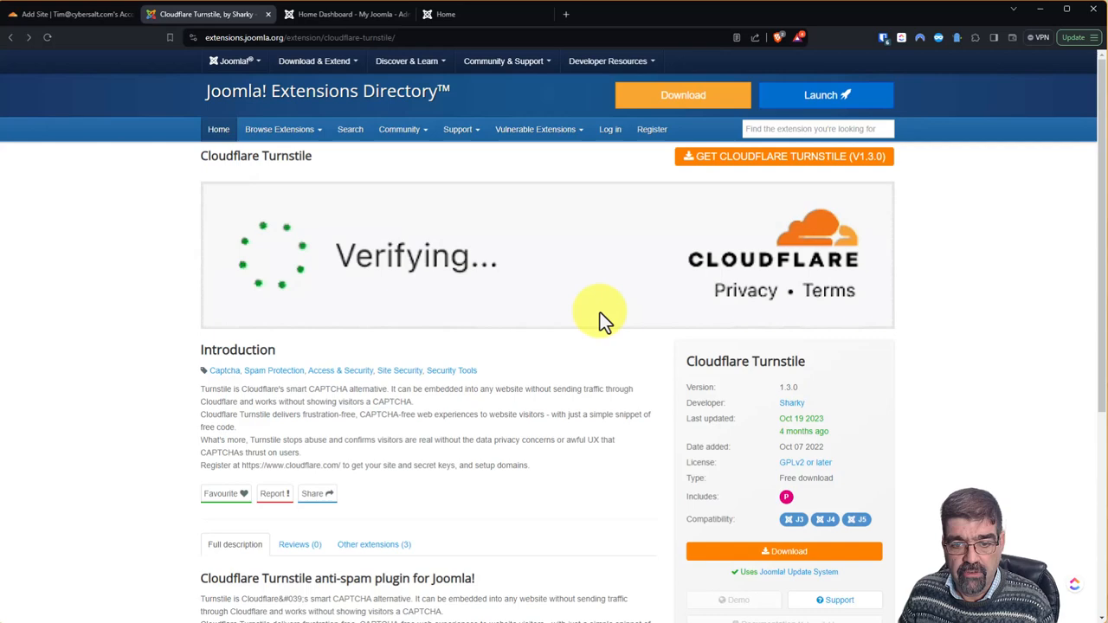
key(ctrl+plus)
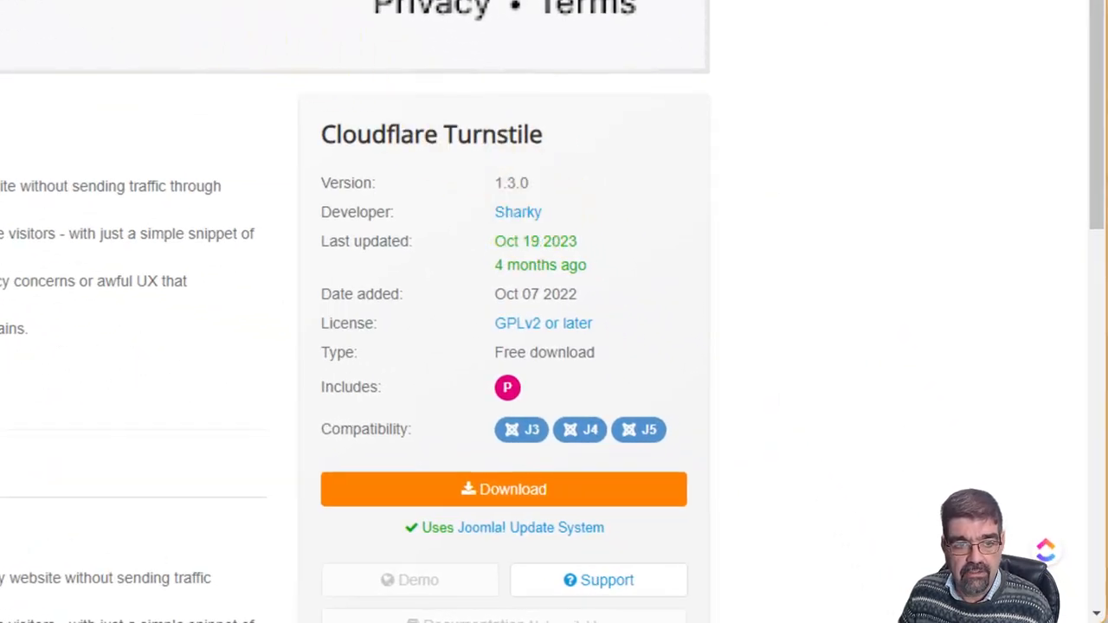
scroll(down, 3)
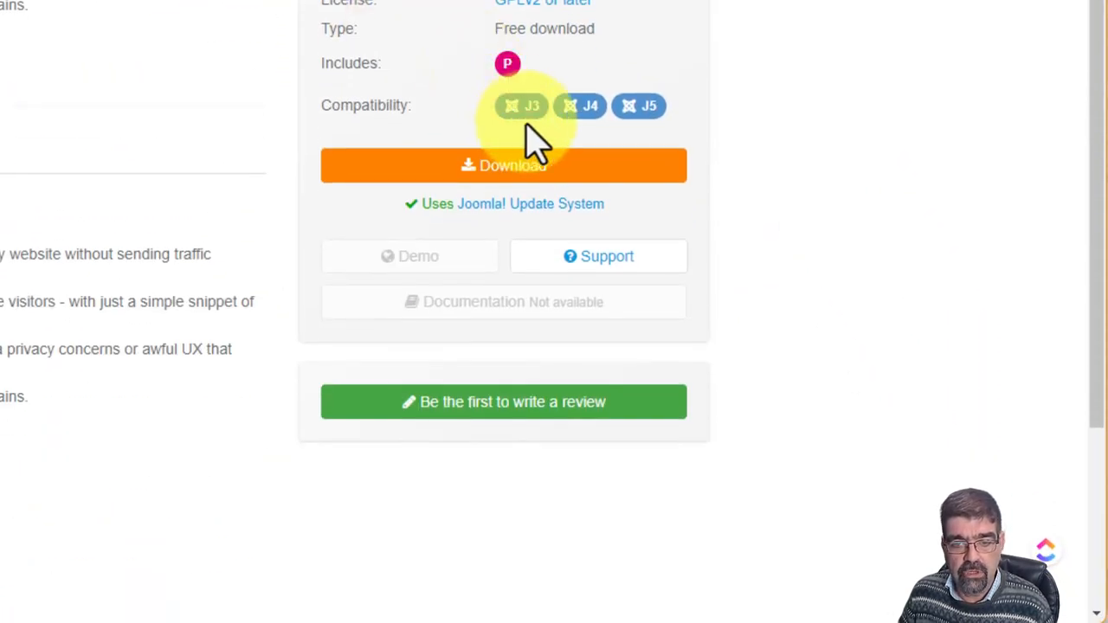
mouse_move(640, 104)
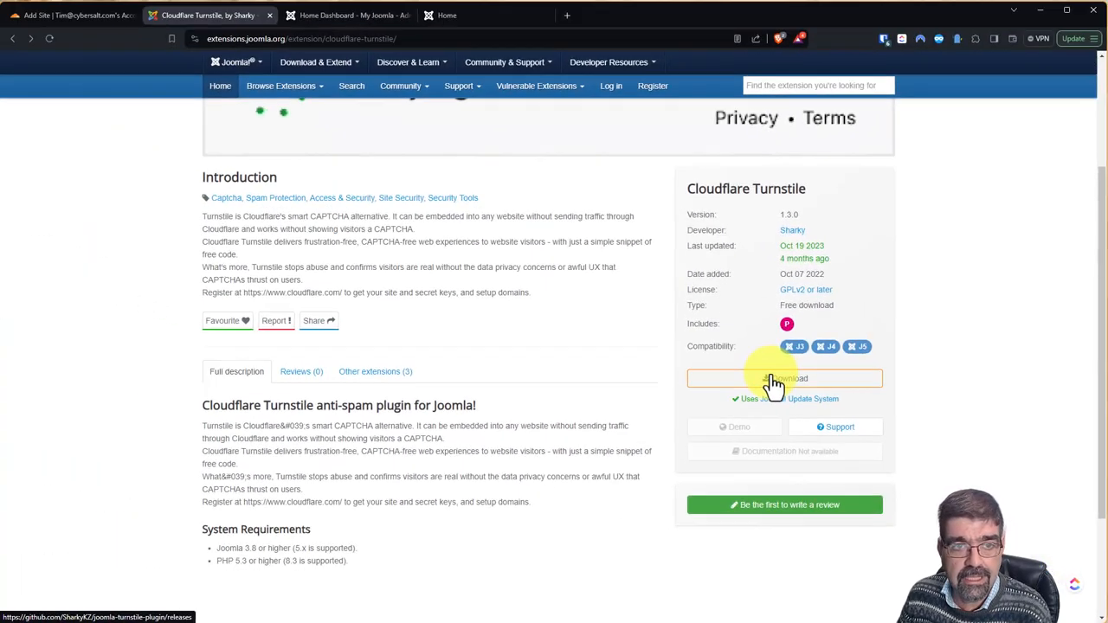
Download and save plg_captcha_turnstile-1.3.0.zip from the GitHub 1.3.0 release
click(773, 378)
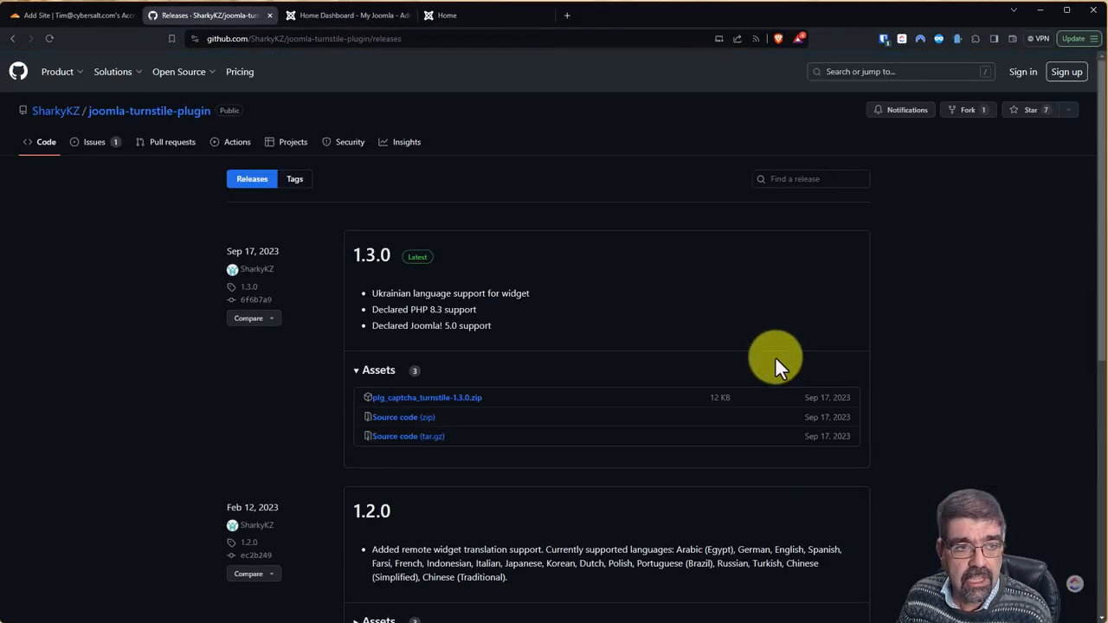
mouse_move(125, 121)
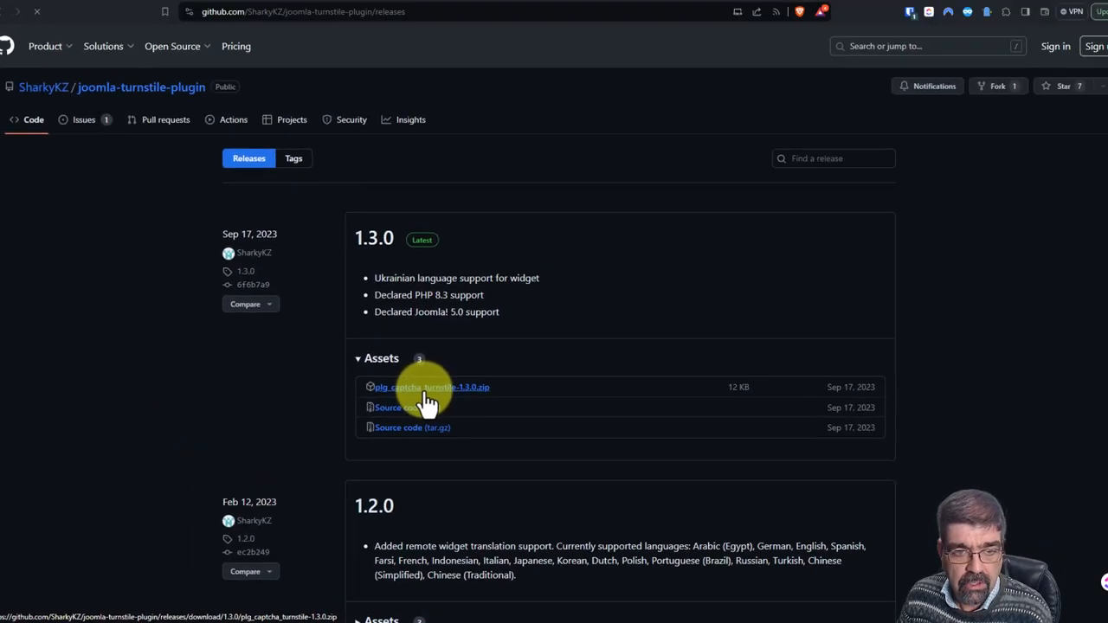
click(432, 387)
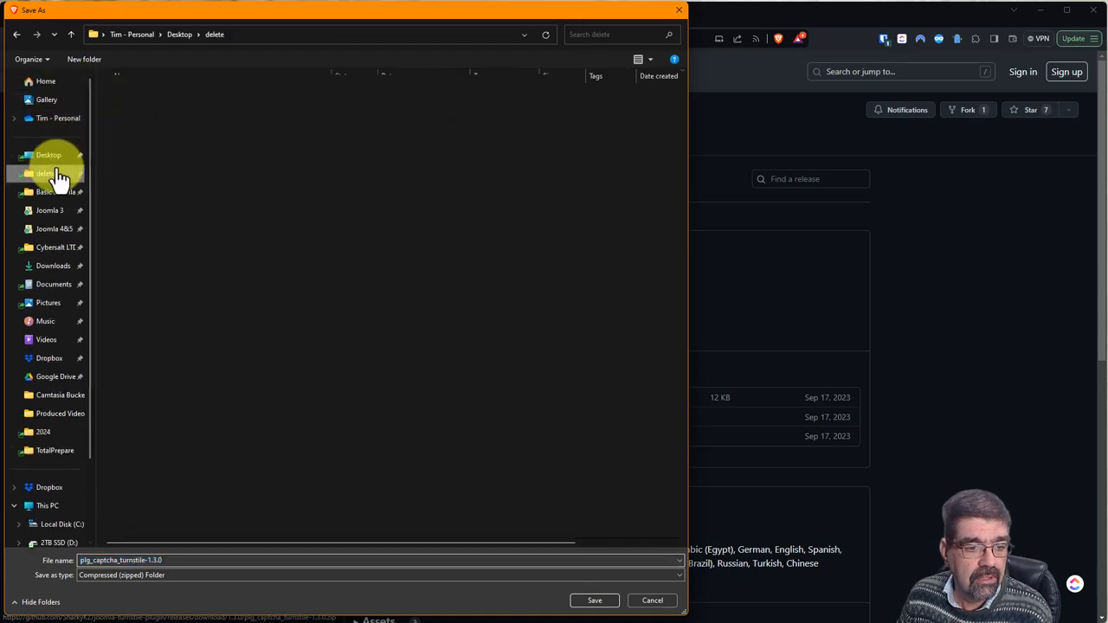
click(594, 600)
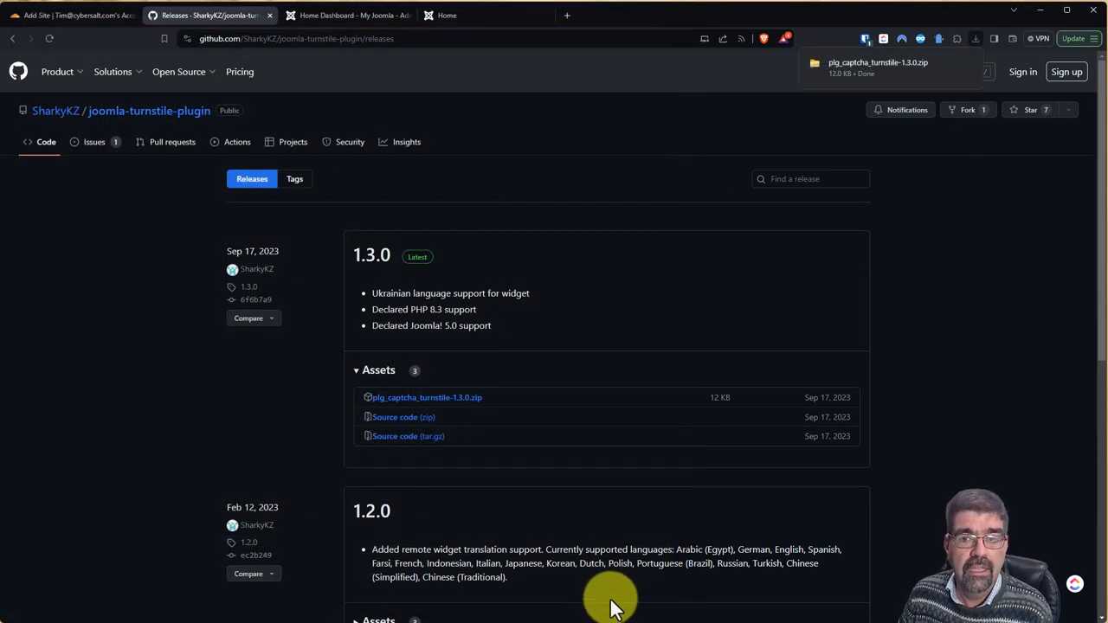
mouse_move(666, 119)
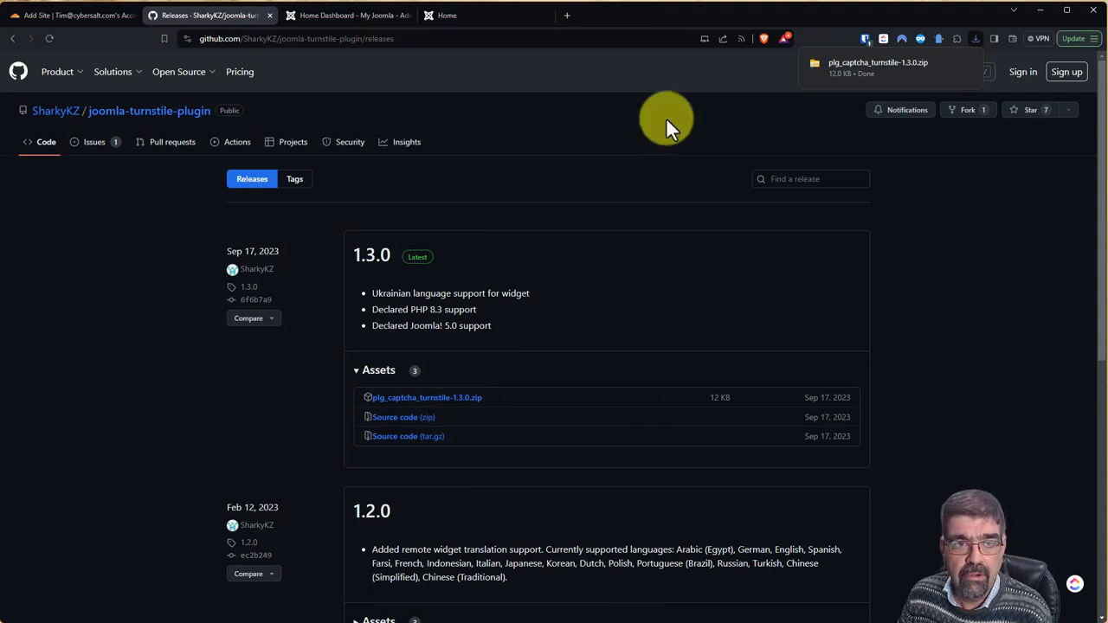
click(346, 15)
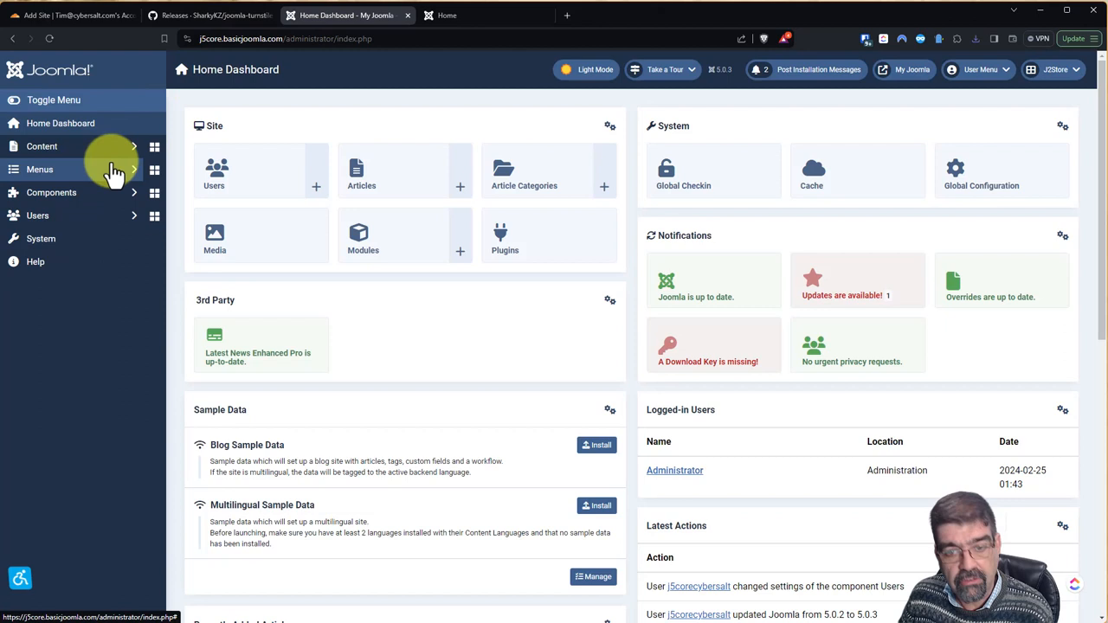
mouse_move(41, 238)
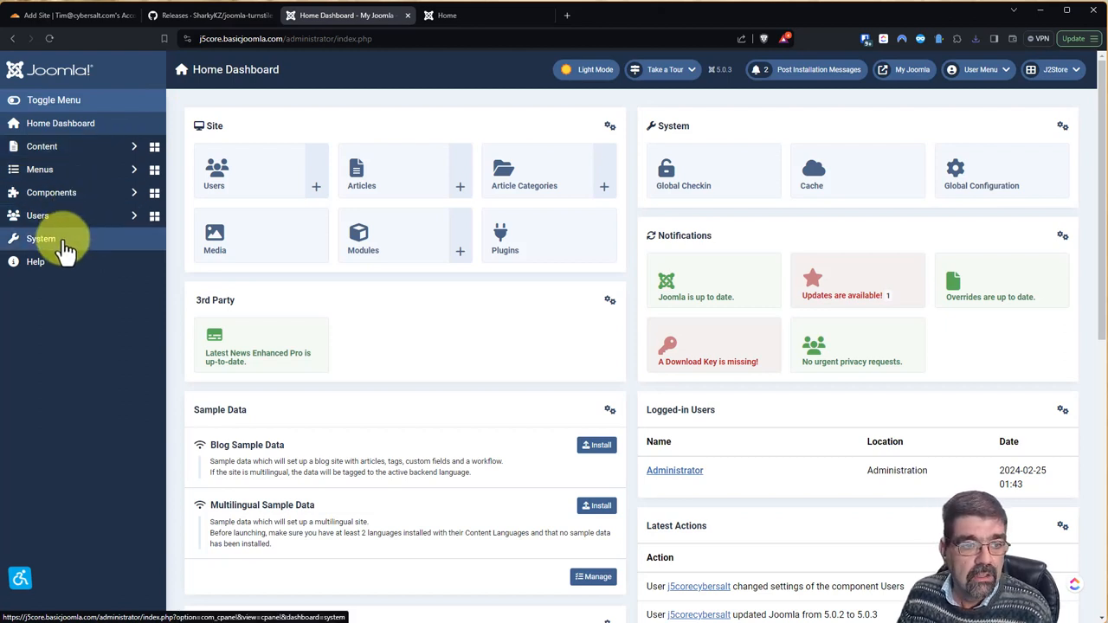
Drag the downloaded Turnstile zip onto the System > Install Extensions upload area
click(41, 238)
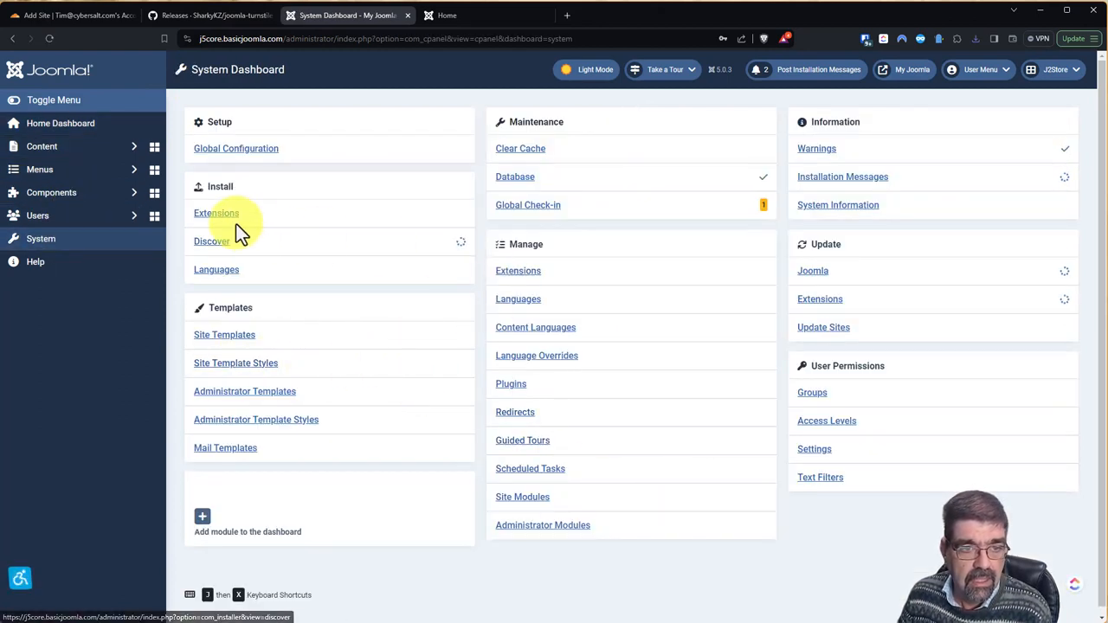
click(216, 213)
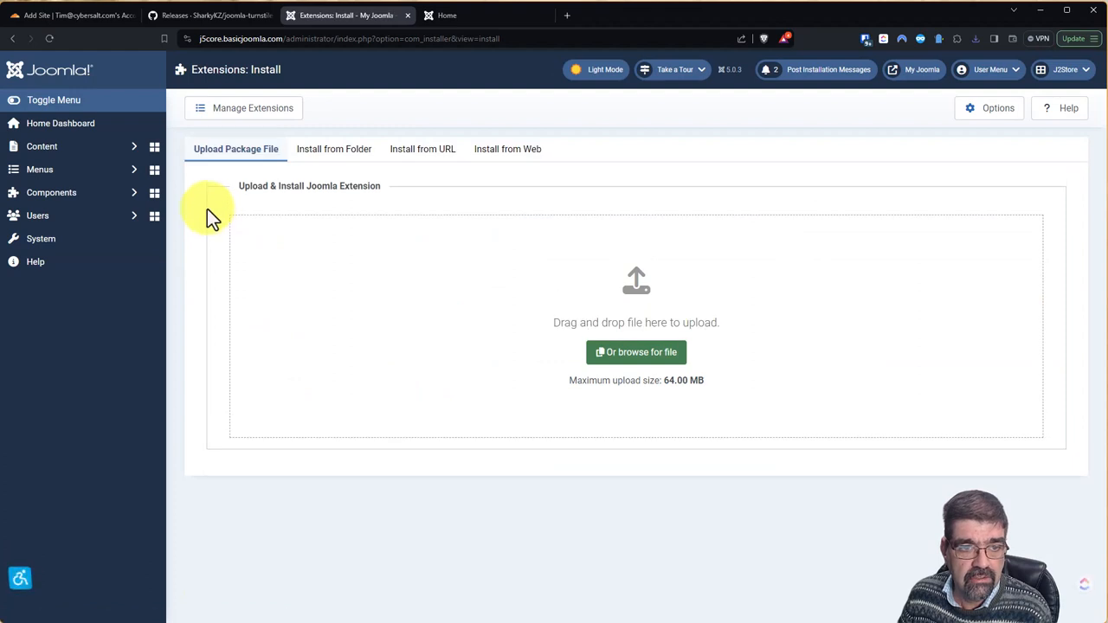
mouse_move(995, 61)
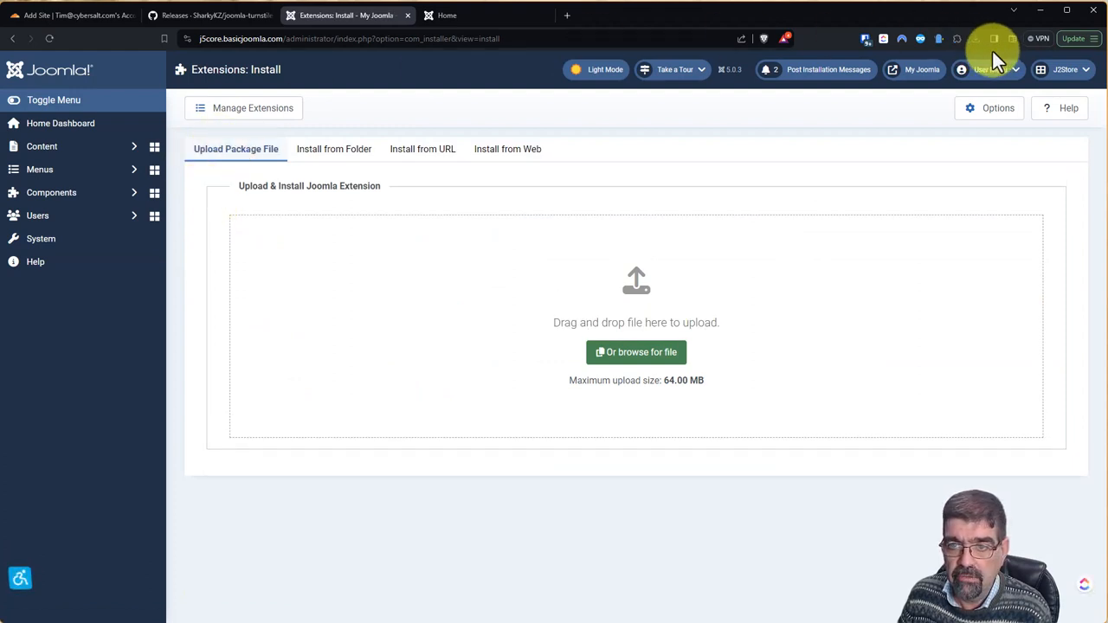
click(975, 38)
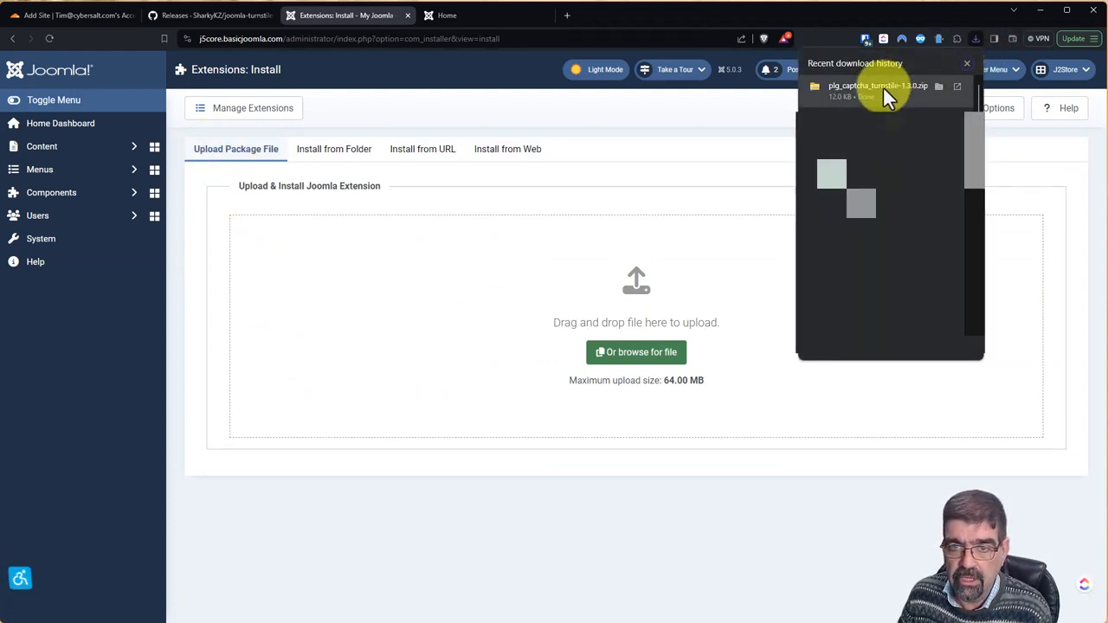
drag(877, 85, 532, 299)
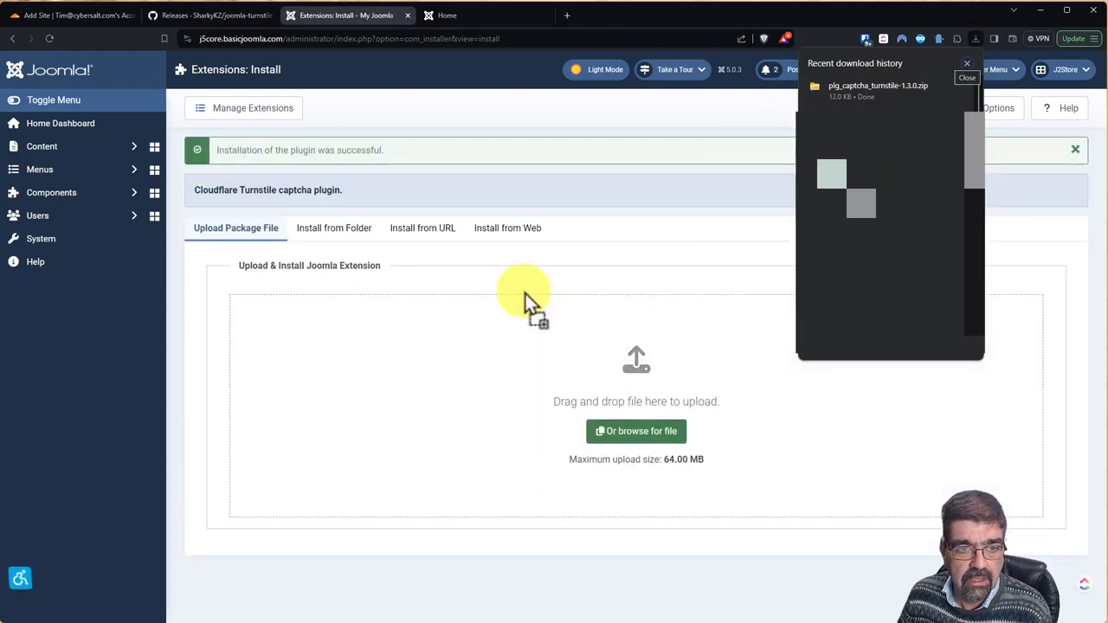
mouse_move(40, 238)
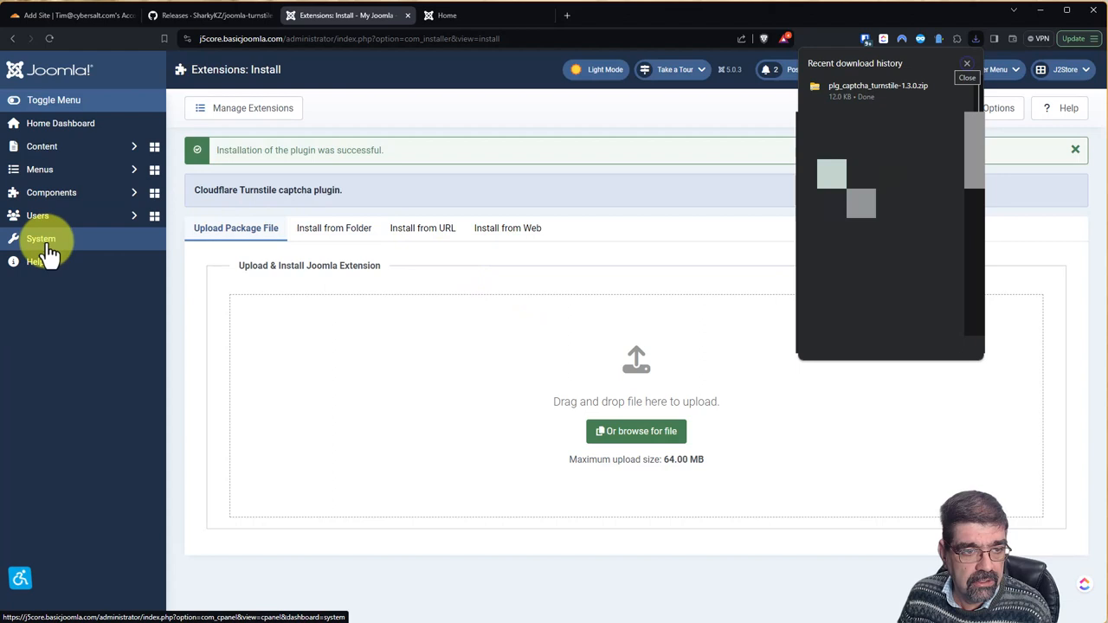
Search plugins for 'tu', enable Captcha - Cloudflare Turnstile, and open its settings
click(41, 239)
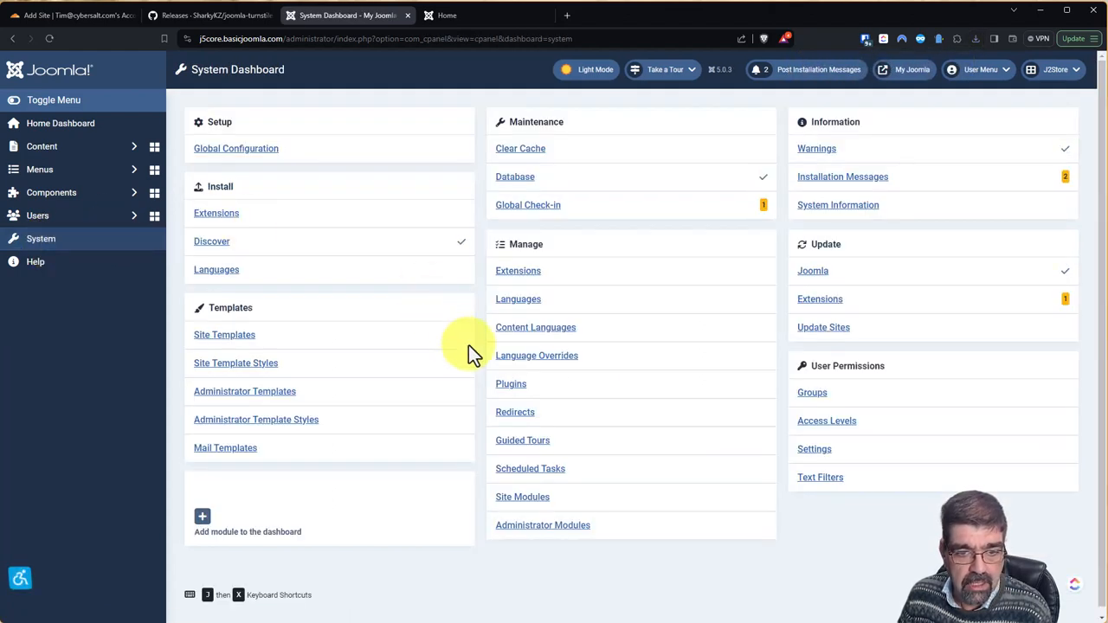
click(510, 383)
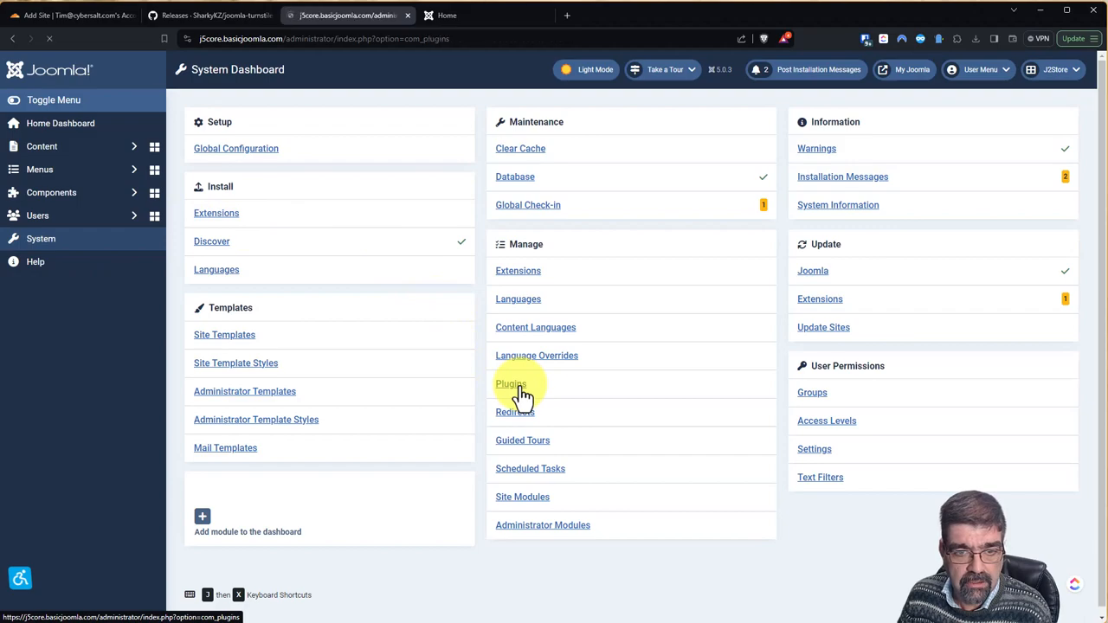
click(510, 383)
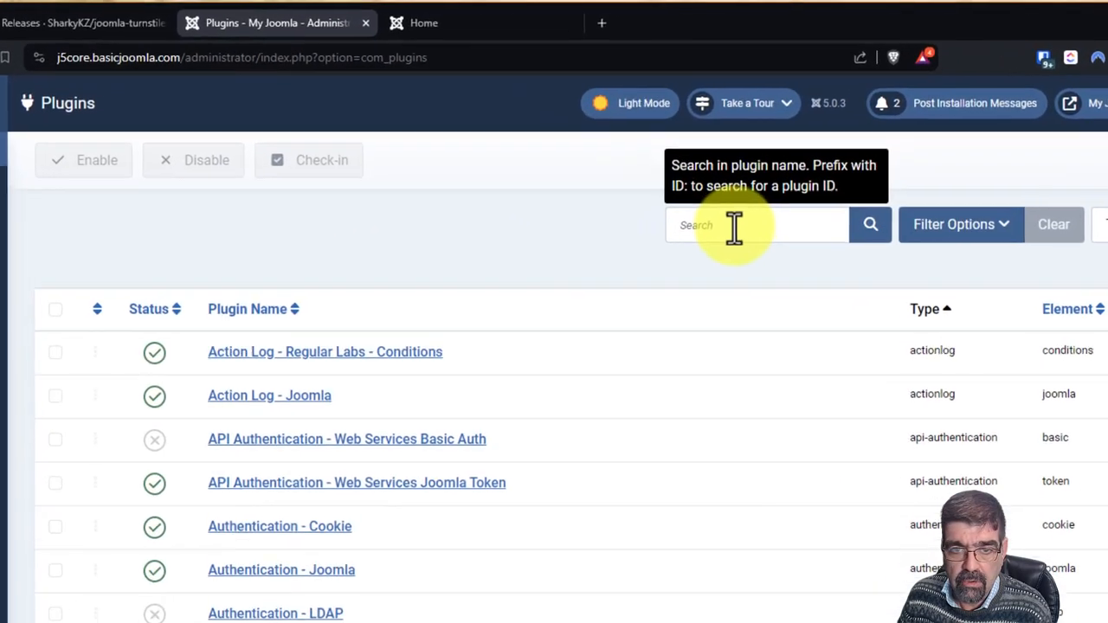
text(turn)
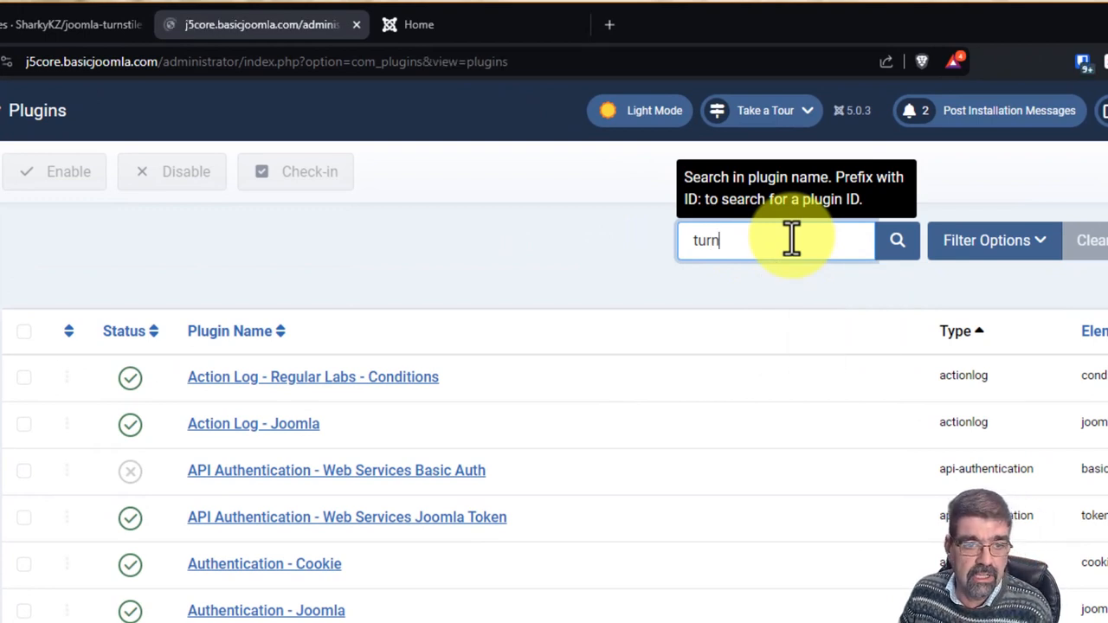
click(896, 239)
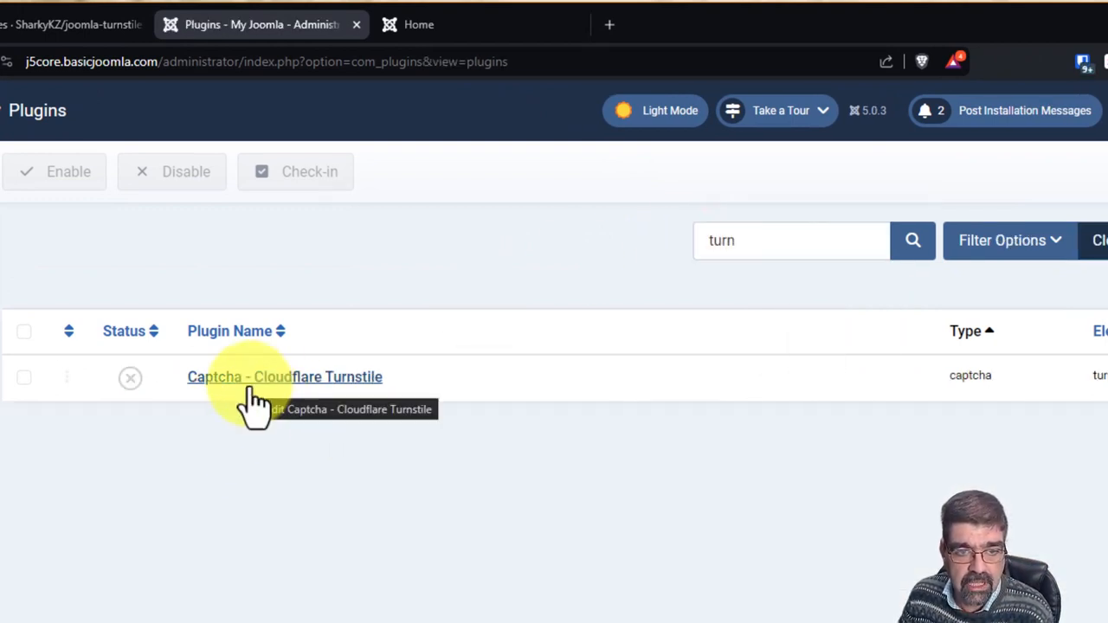
mouse_move(130, 378)
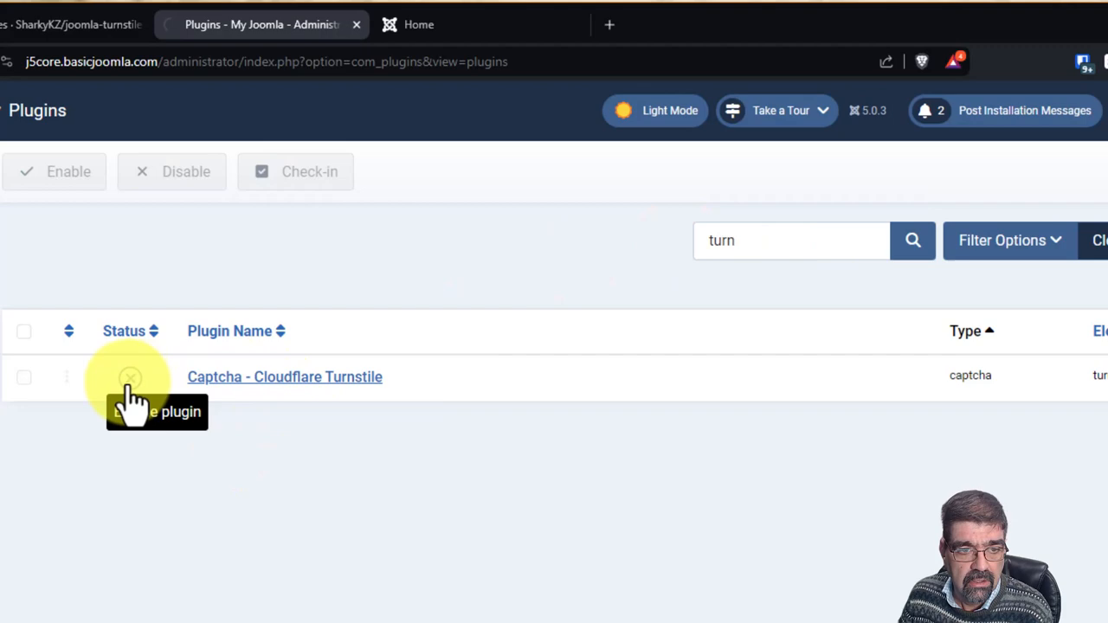
click(130, 376)
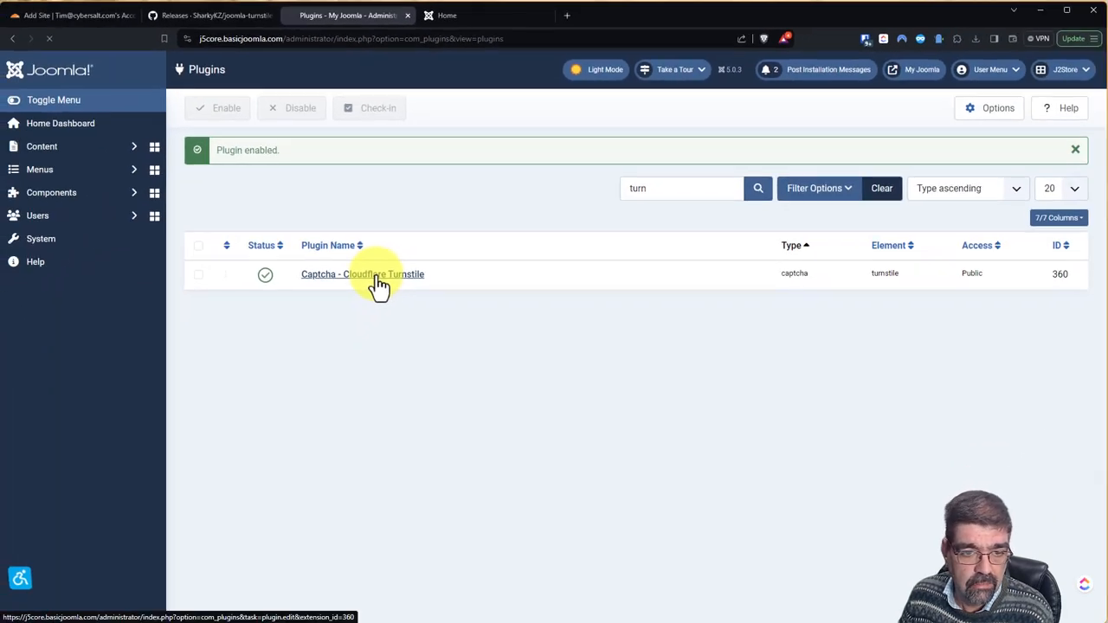
click(361, 274)
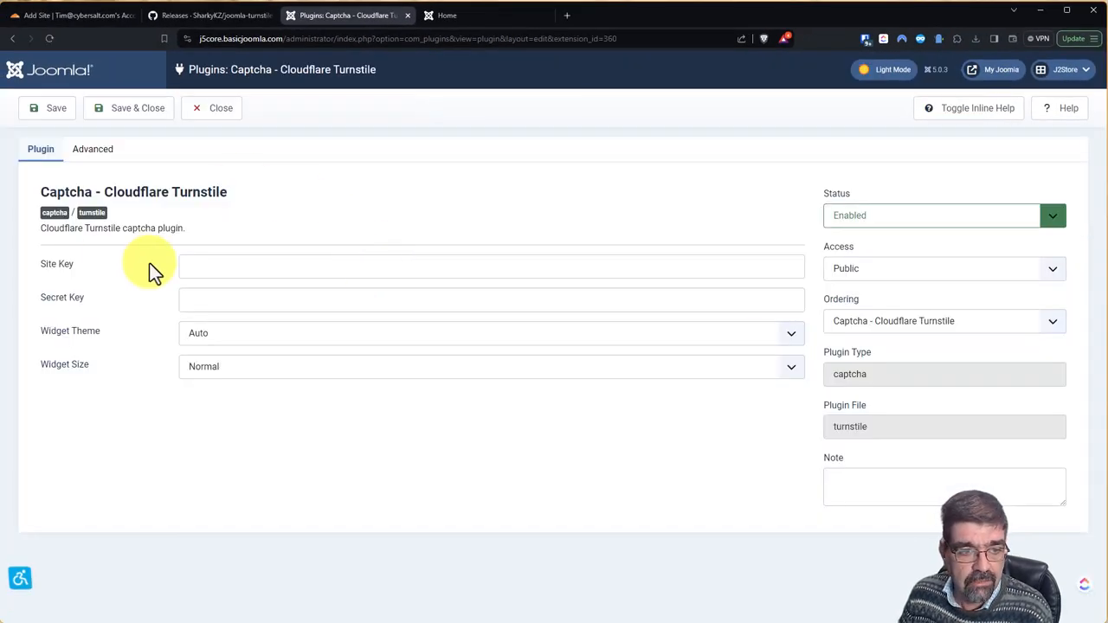
mouse_move(69, 15)
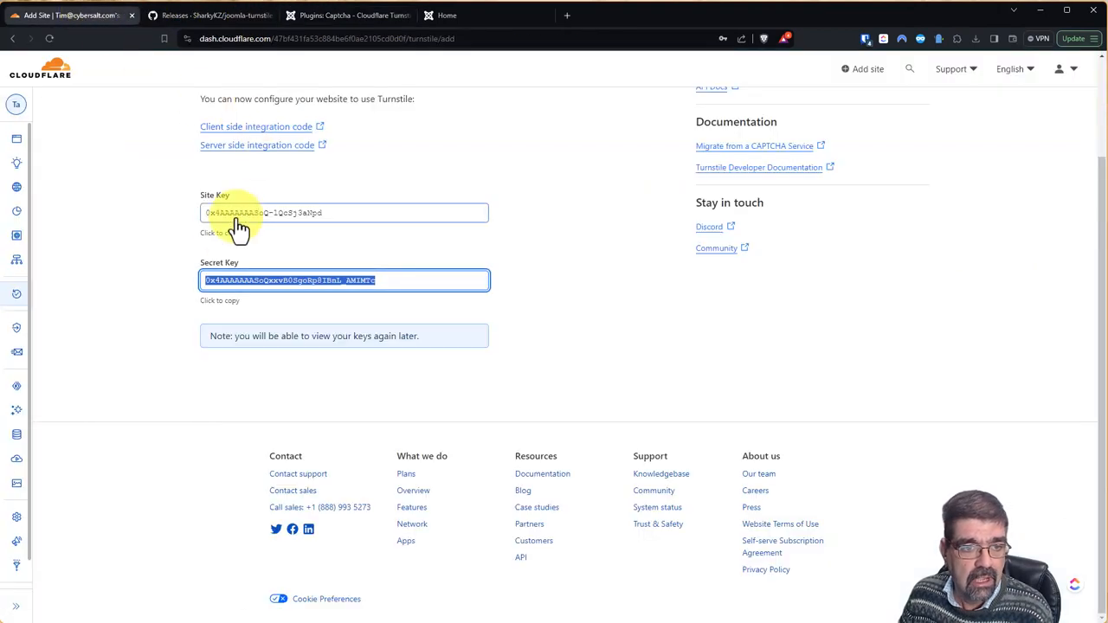
Copy both keys from the Cloudflare tab into the plugin, keeping theme Auto and size Normal
click(346, 15)
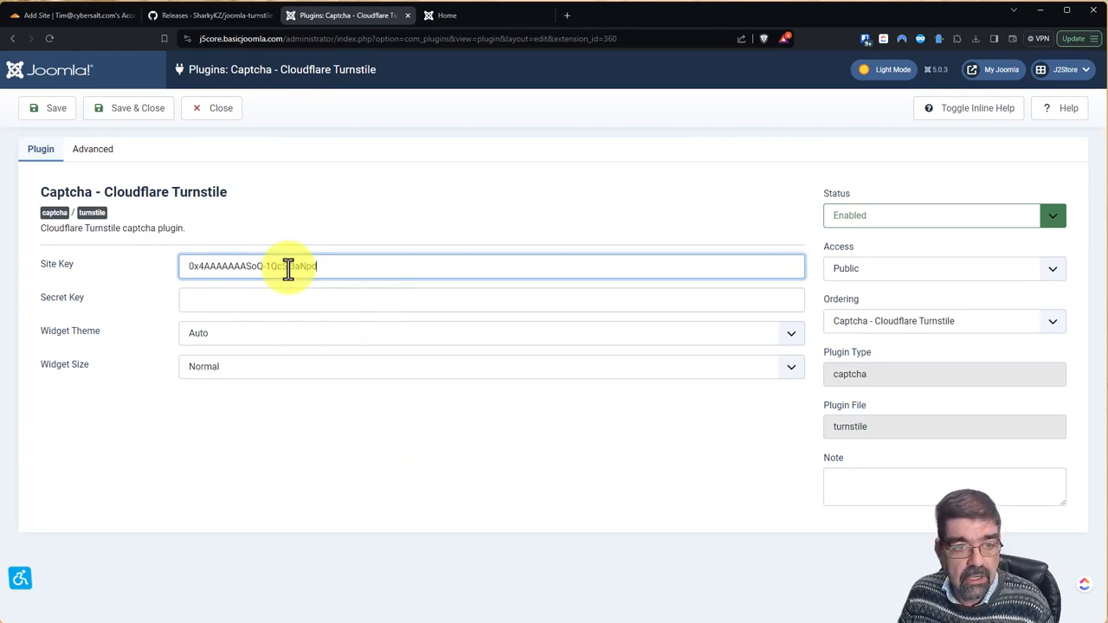
click(69, 15)
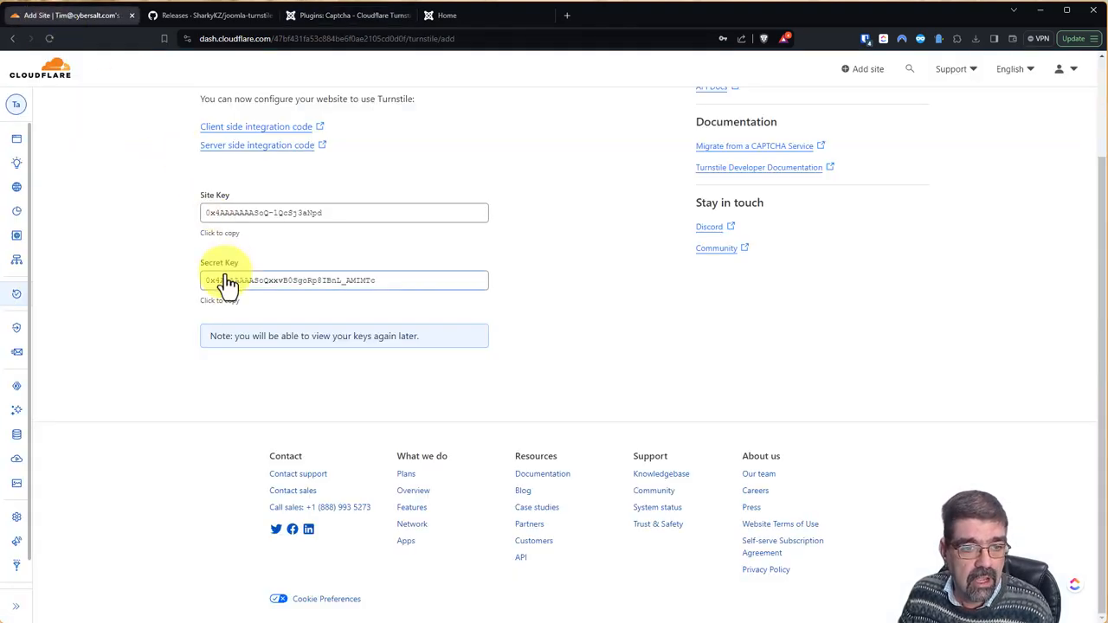
click(346, 15)
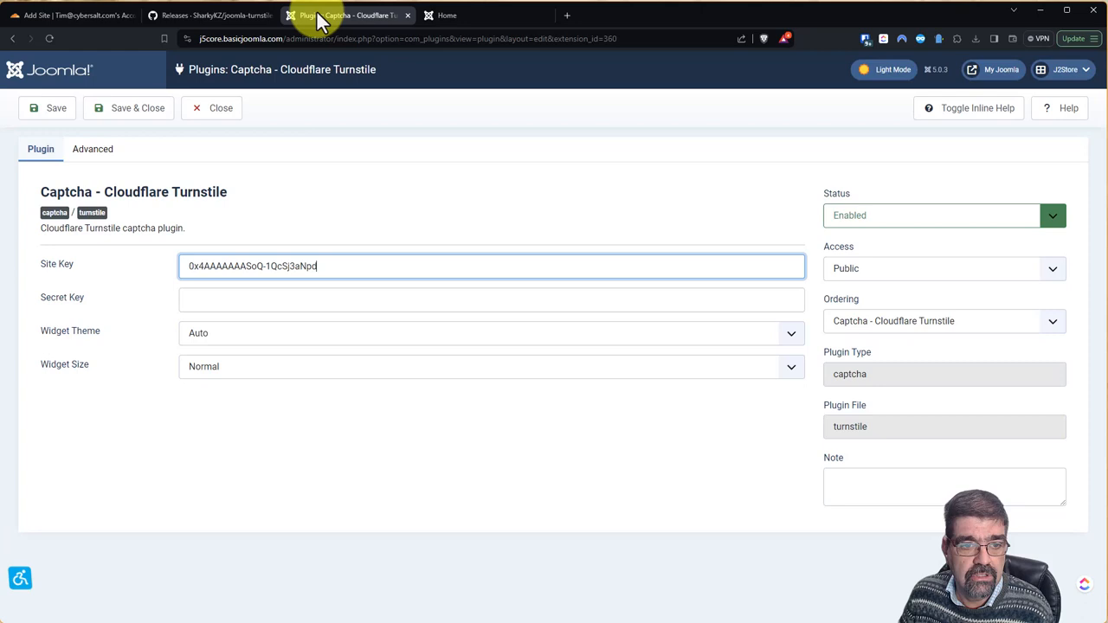
click(491, 300)
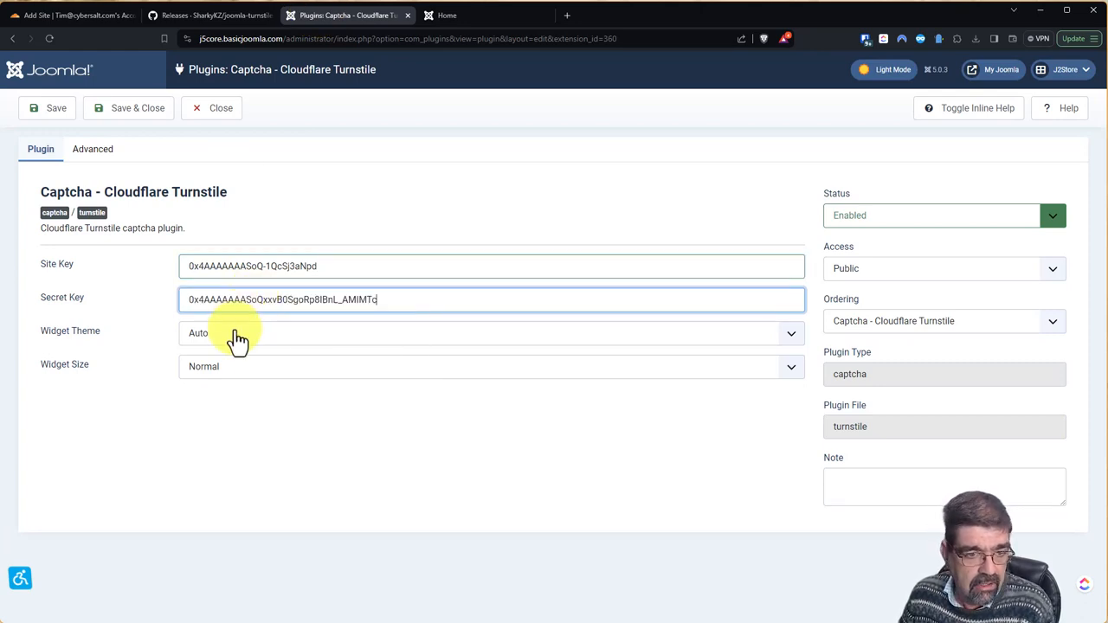
click(491, 332)
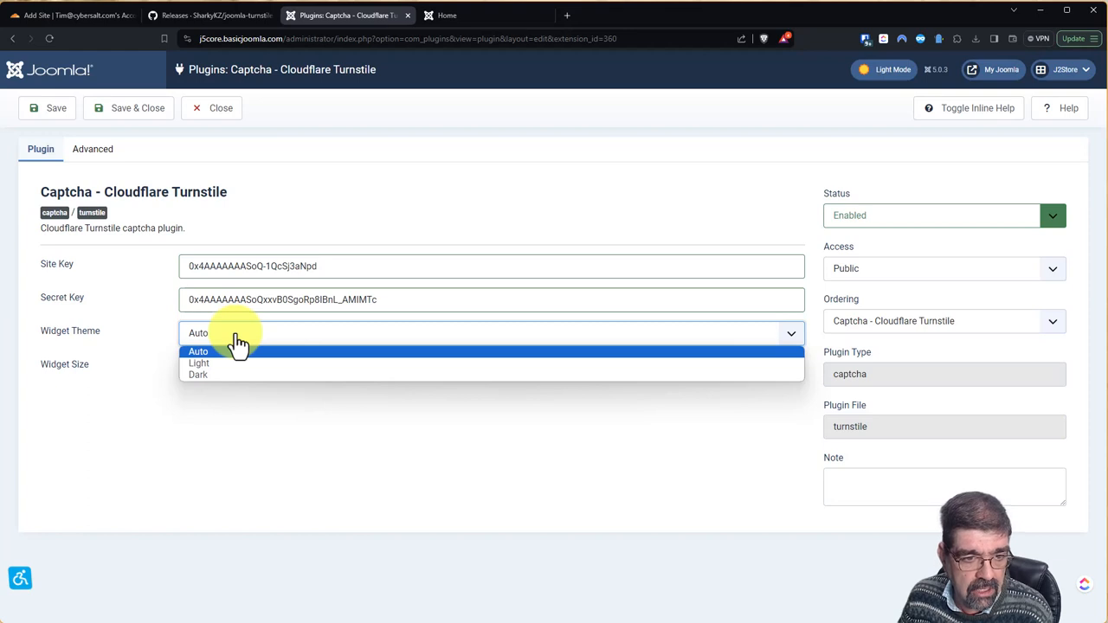
click(199, 351)
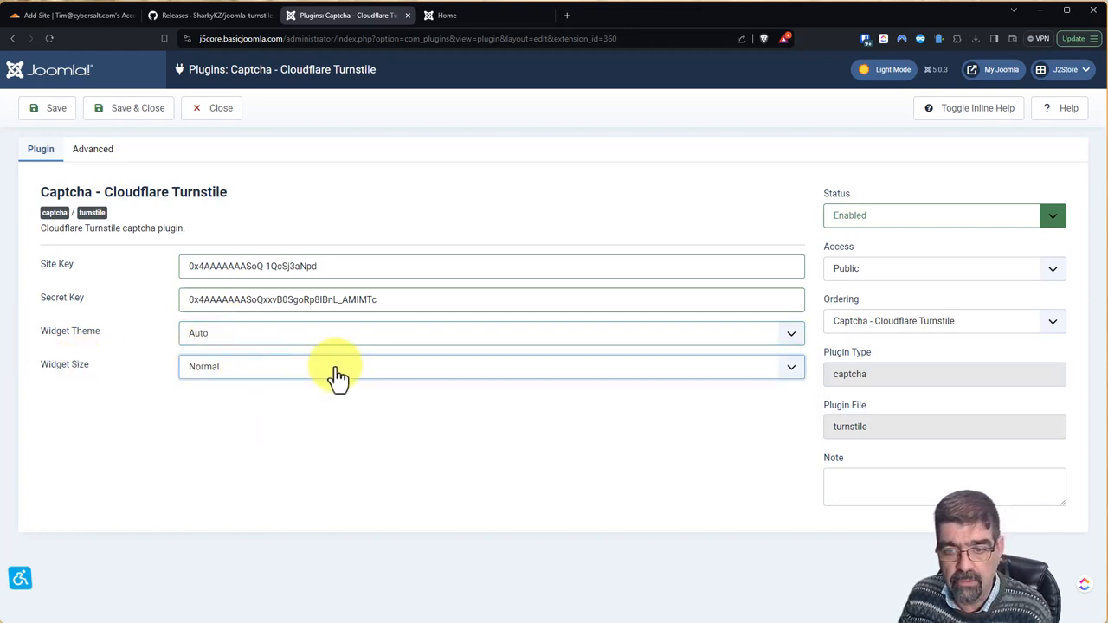
click(92, 149)
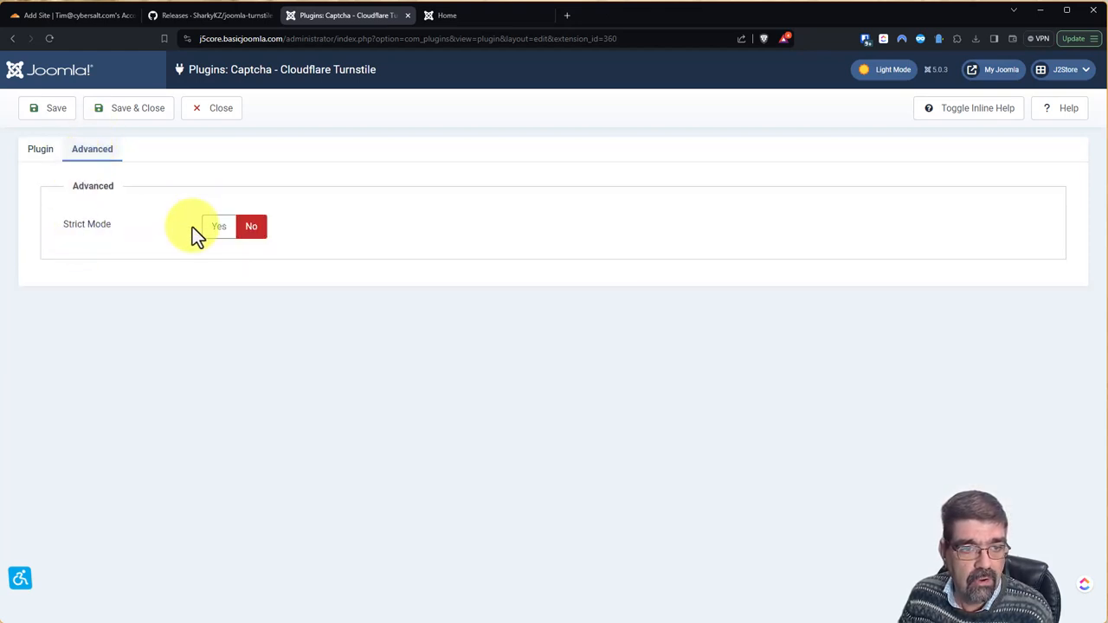
Leave Strict Mode at No on the Advanced tab and Save & Close the plugin
click(968, 107)
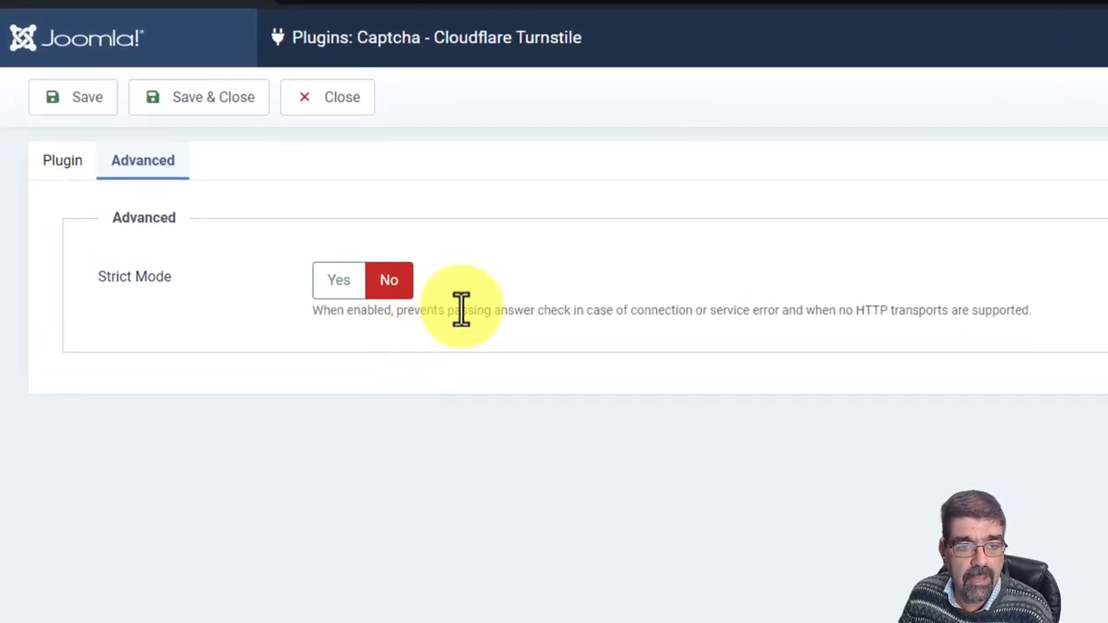
mouse_move(770, 313)
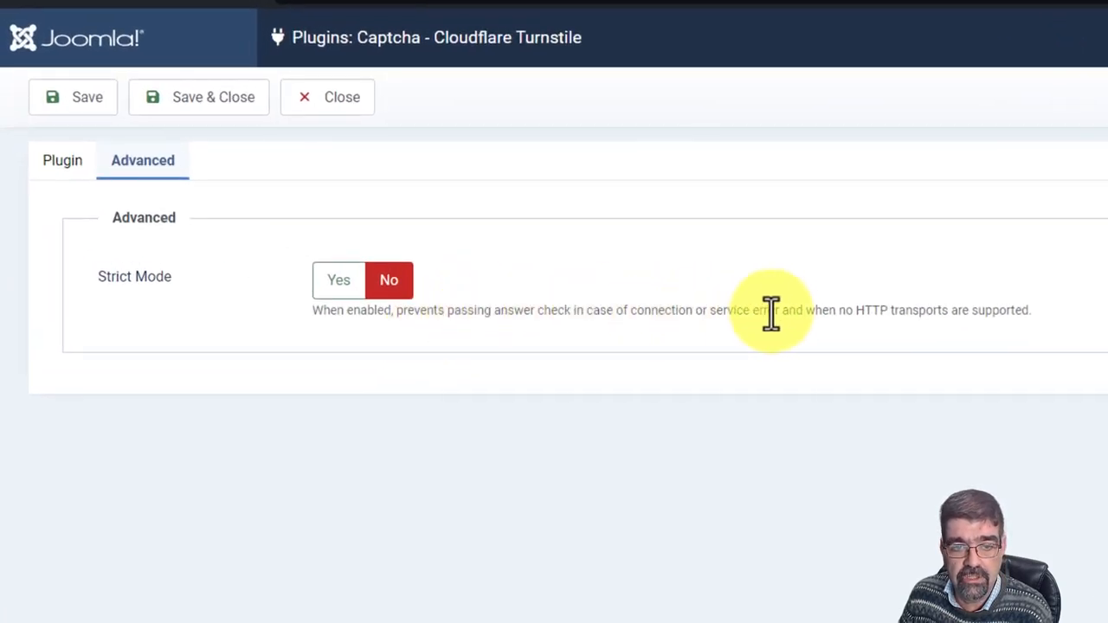
mouse_move(887, 314)
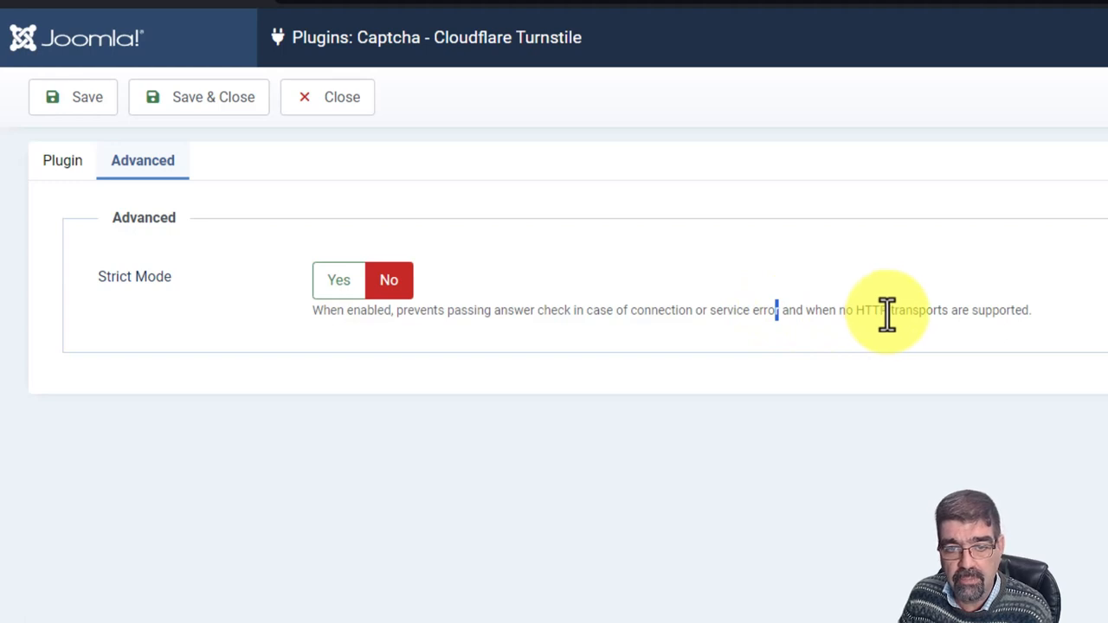
mouse_move(707, 310)
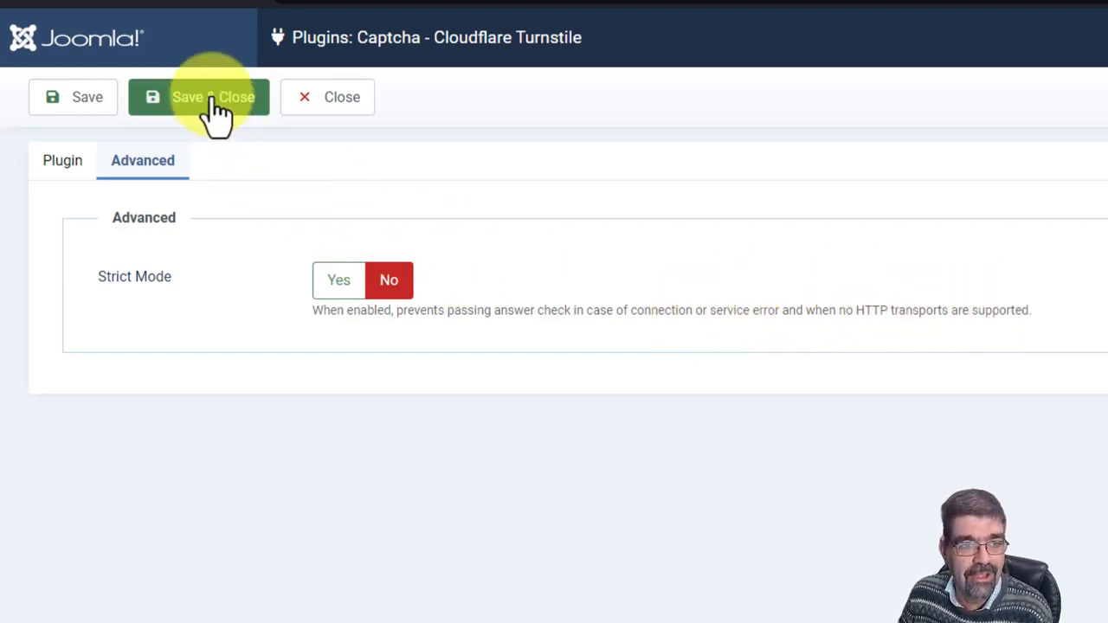
click(213, 97)
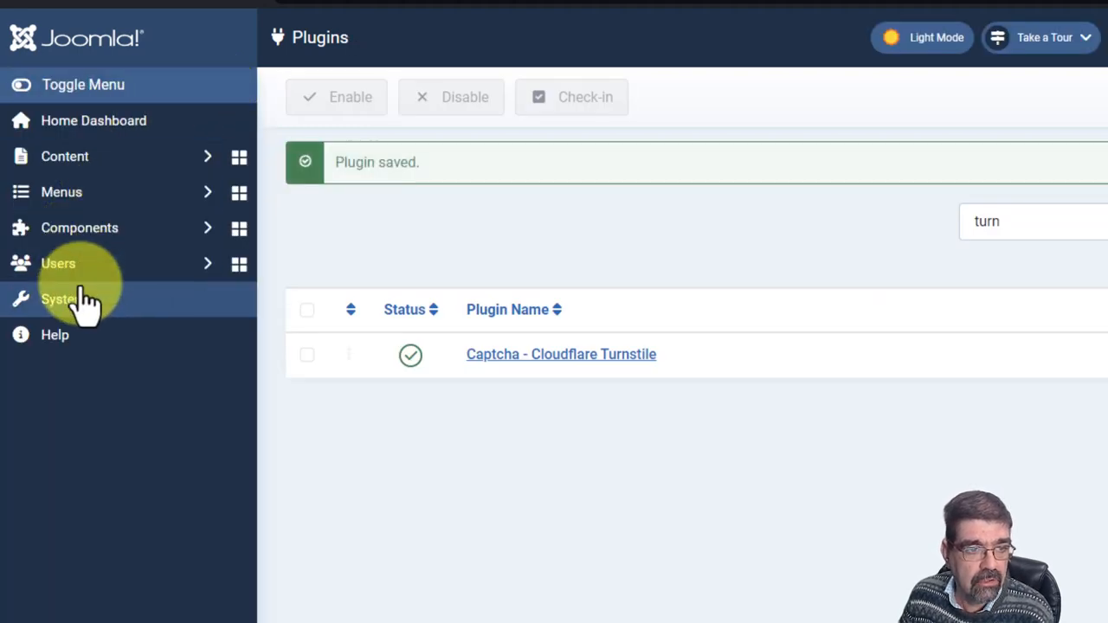
Set Default Captcha to 'Captcha - Cloudflare Turnstile' in Global Configuration and save
click(58, 298)
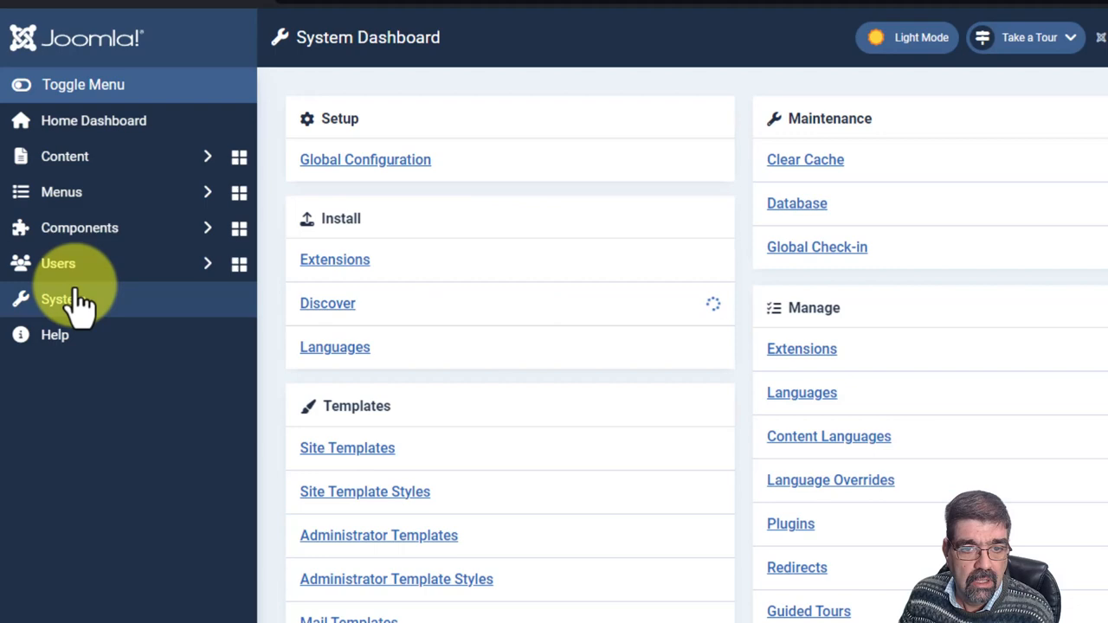
click(365, 159)
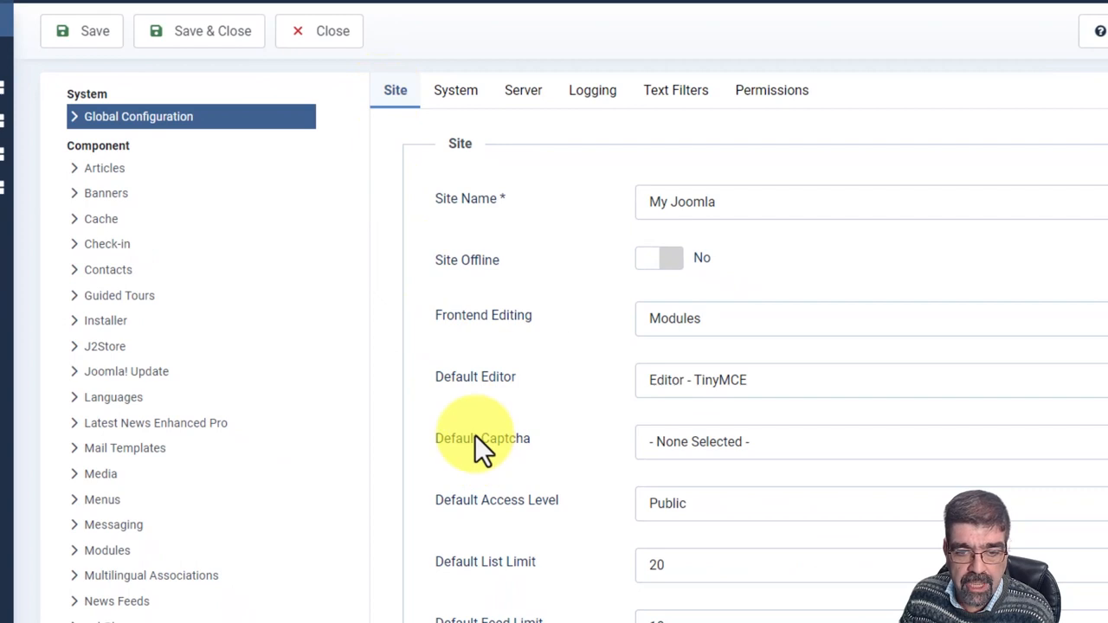
click(866, 441)
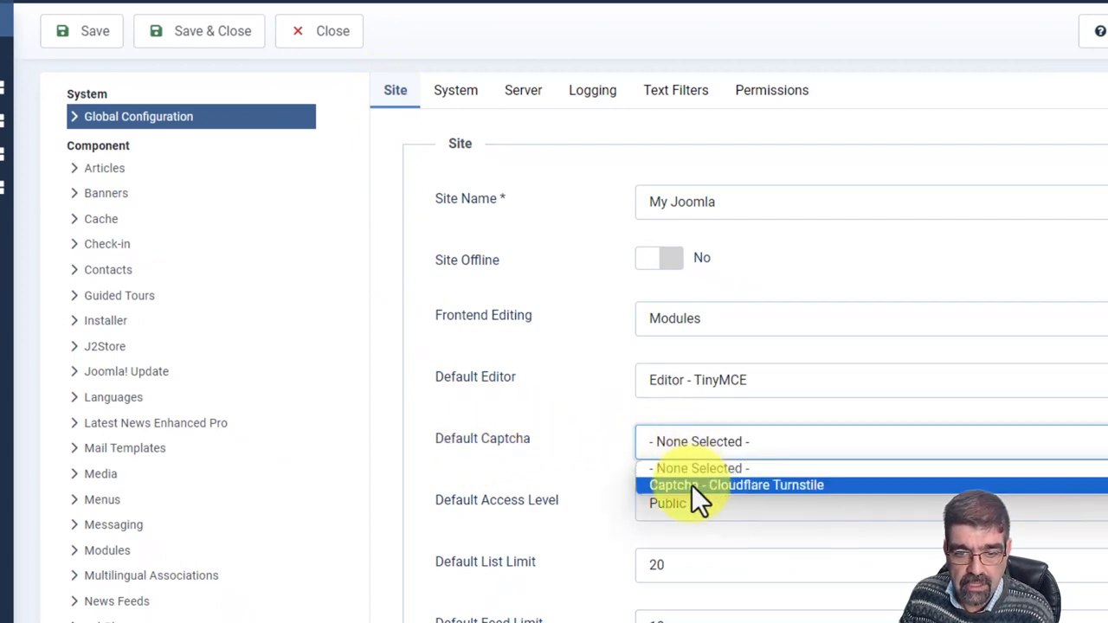
click(735, 485)
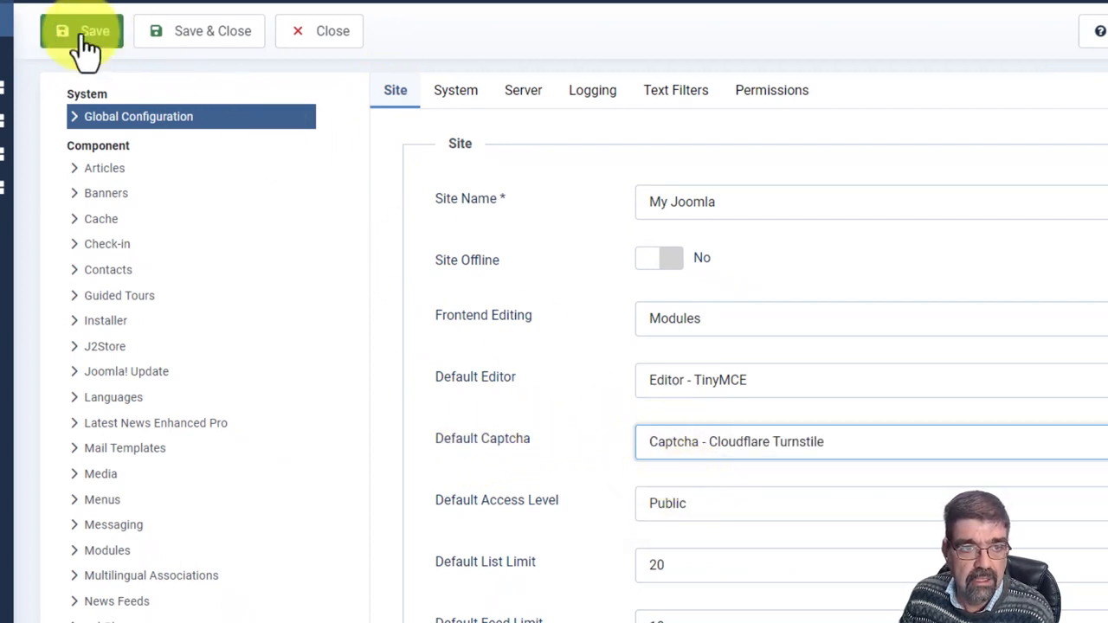
click(82, 30)
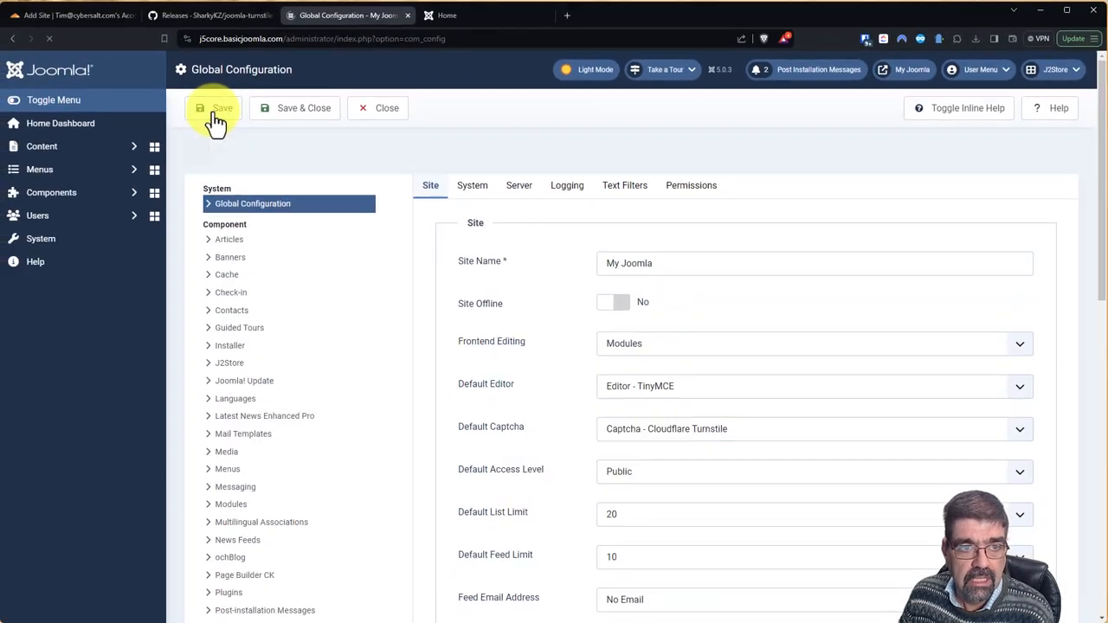
click(447, 16)
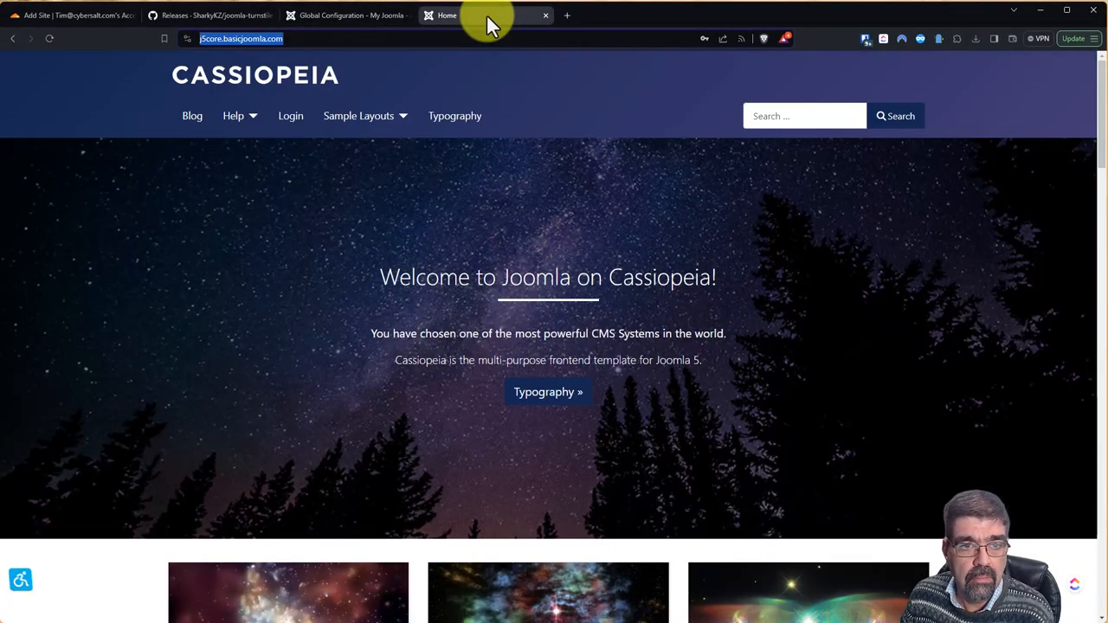
From the site home page, reach the registration form and tick the Turnstile 'Verify you are human' check
click(290, 115)
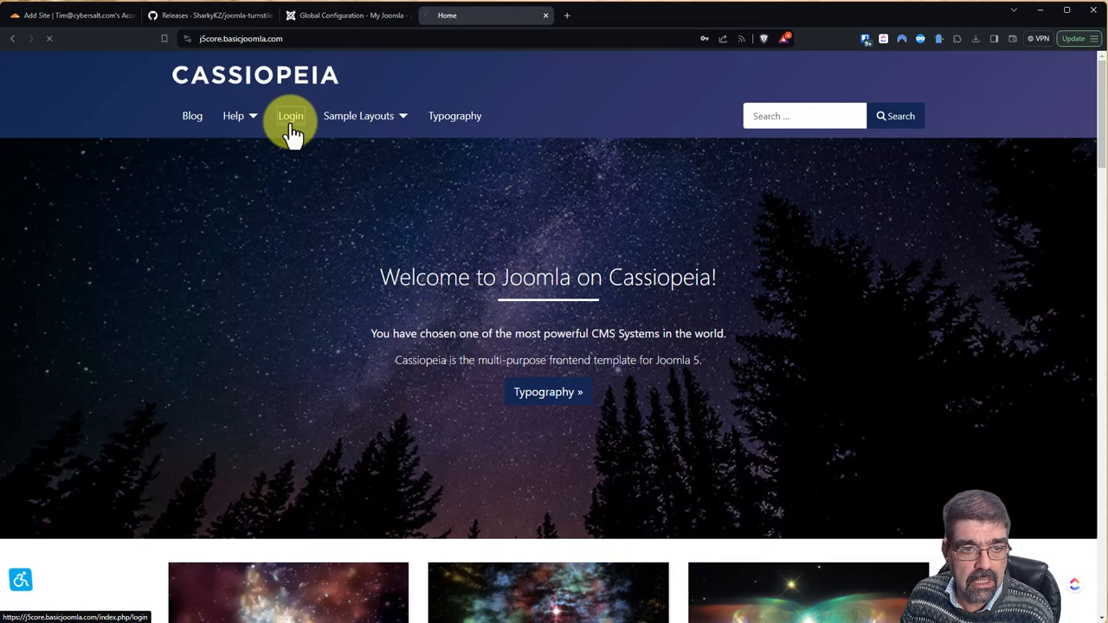
click(291, 116)
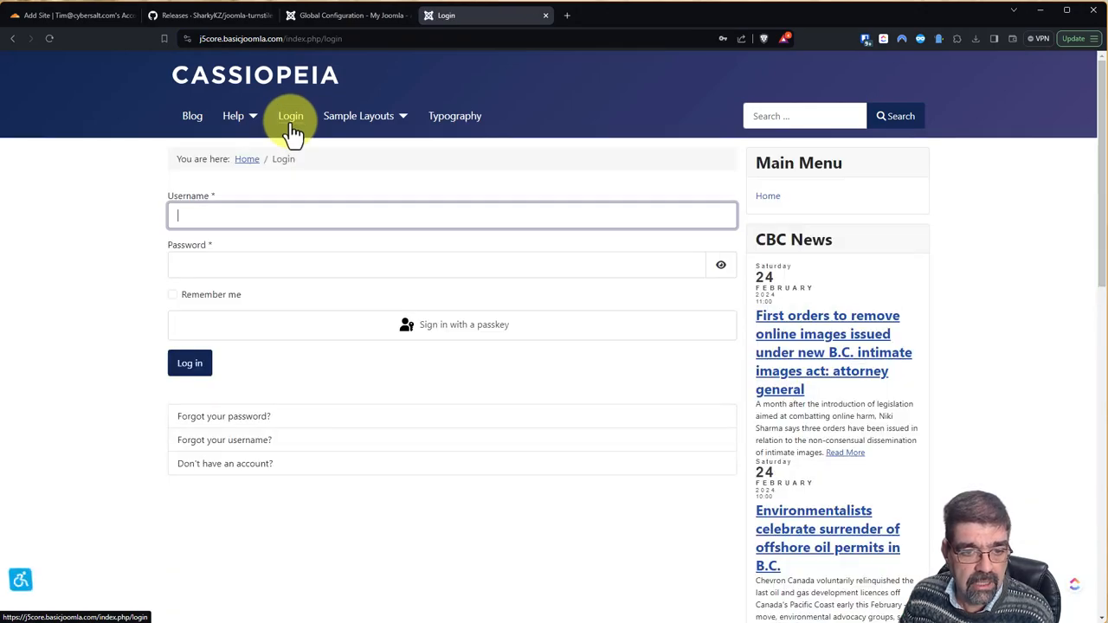
mouse_move(233, 476)
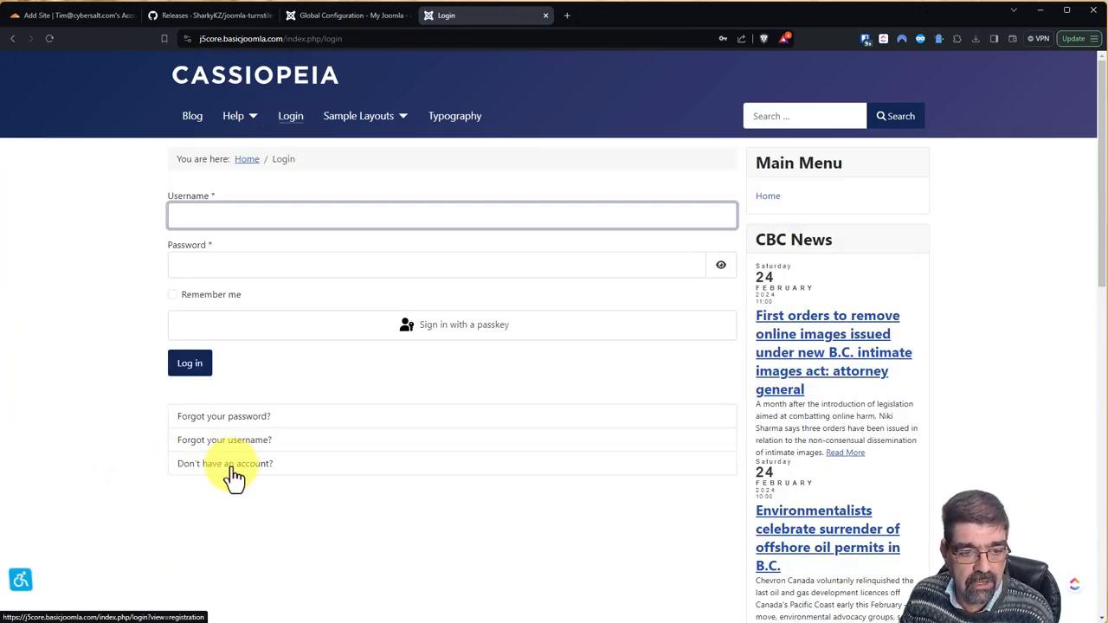
click(224, 463)
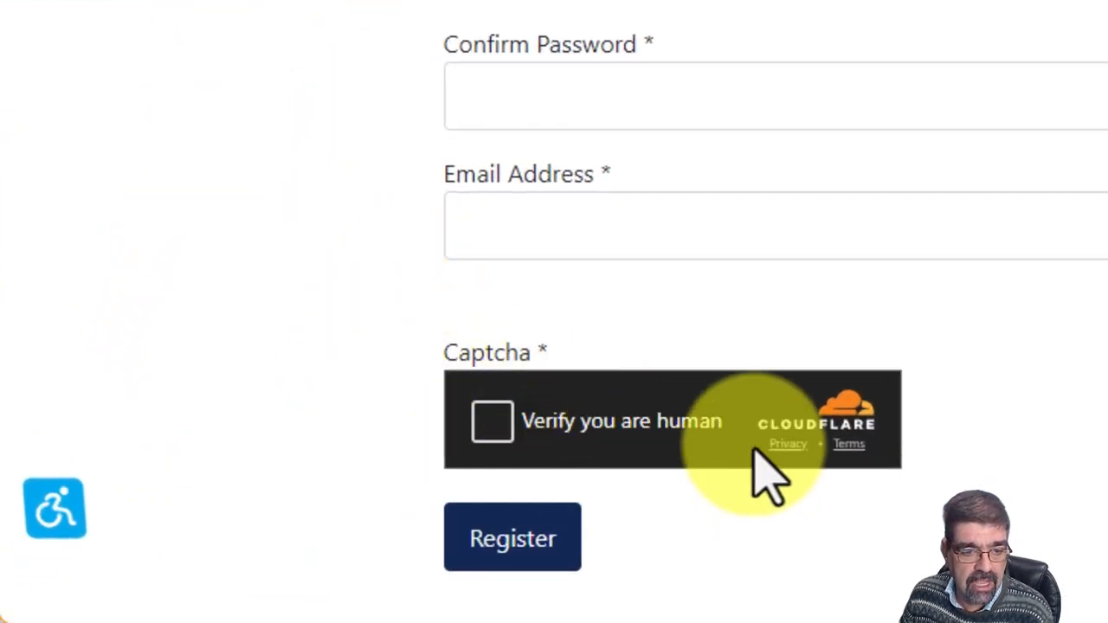
mouse_move(926, 450)
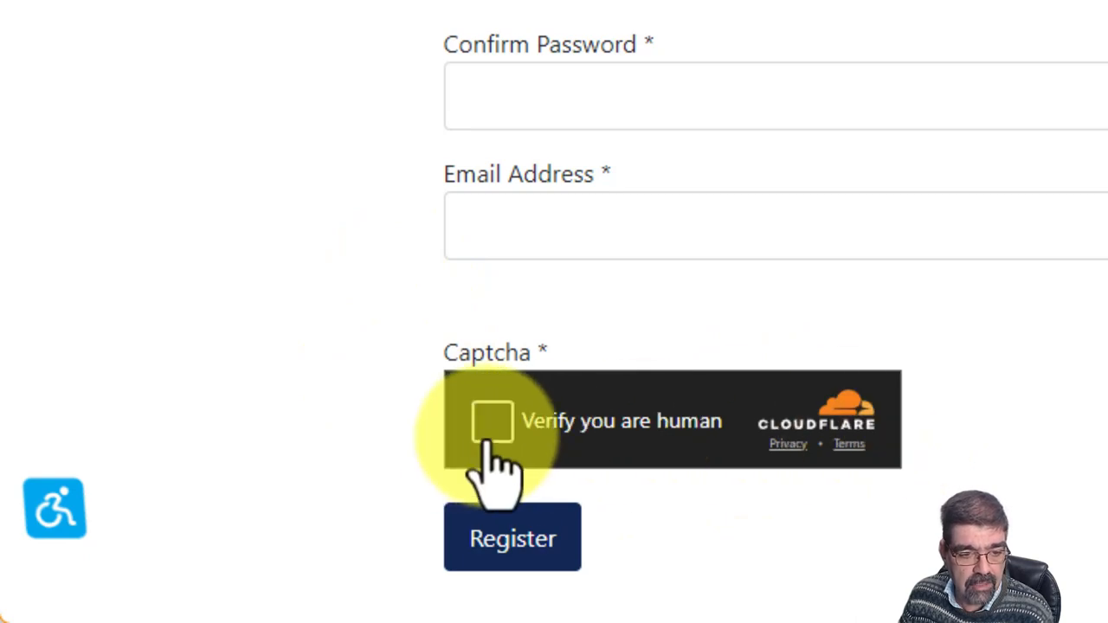
click(492, 420)
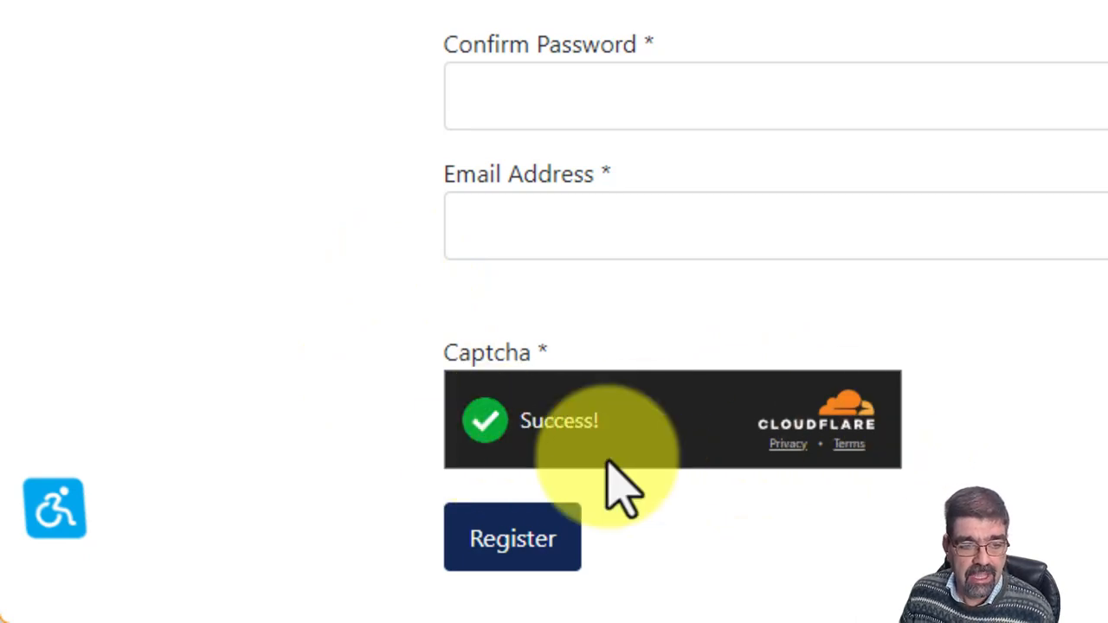